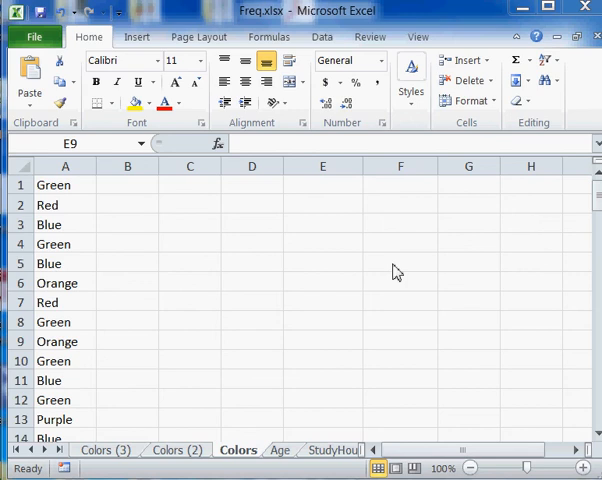
{"action": "mouse_move", "coordinate": [148, 246]}
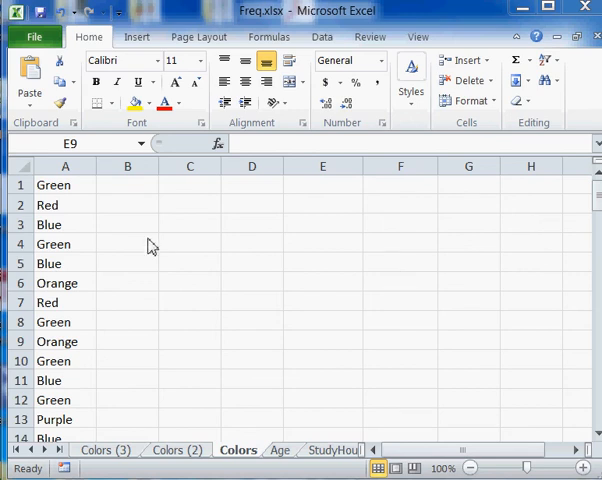
- Review the colour list in column A and bring up the sheet-tab options for Colors to copy it
{"action": "left_click", "coordinate": [64, 184]}
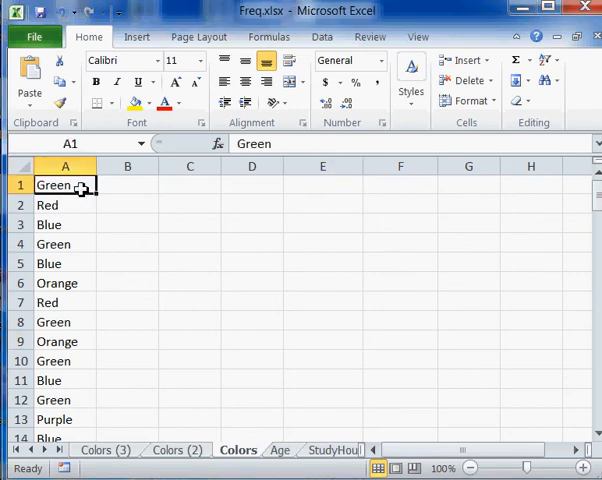
{"action": "scroll", "scroll_direction": "down", "scroll_amount": 3}
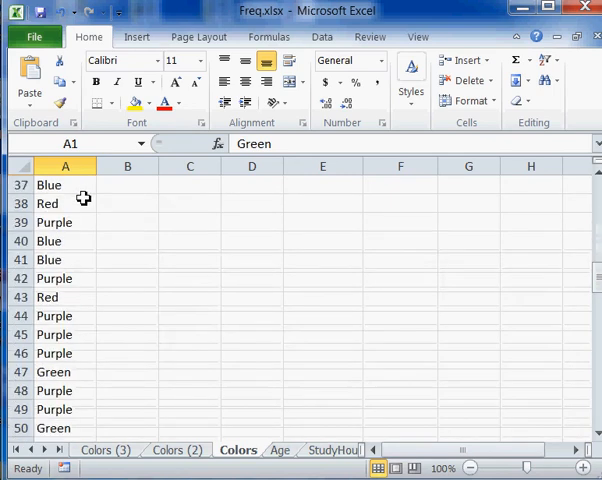
{"action": "scroll", "scroll_direction": "down", "scroll_amount": 3}
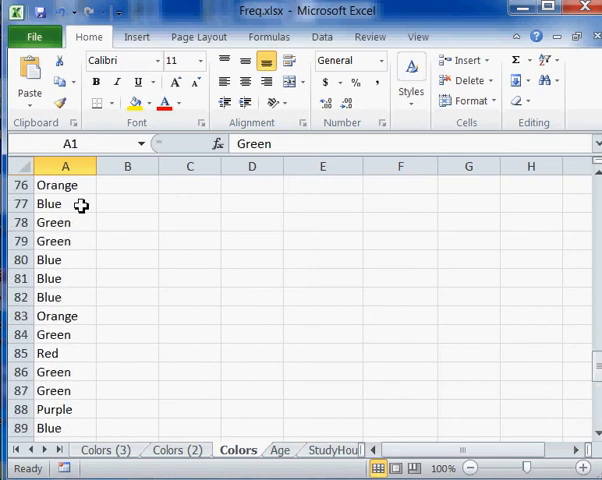
{"action": "scroll", "scroll_direction": "up", "scroll_amount": 3}
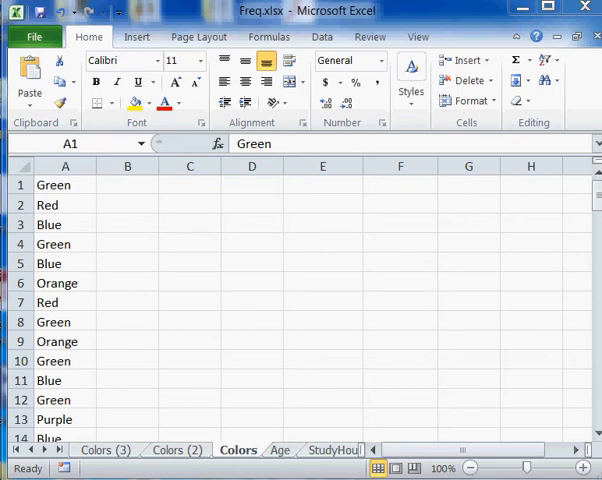
{"action": "mouse_move", "coordinate": [512, 292]}
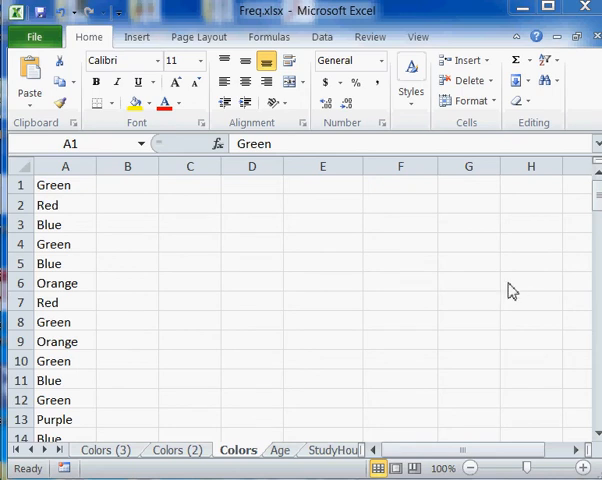
{"action": "mouse_move", "coordinate": [240, 248]}
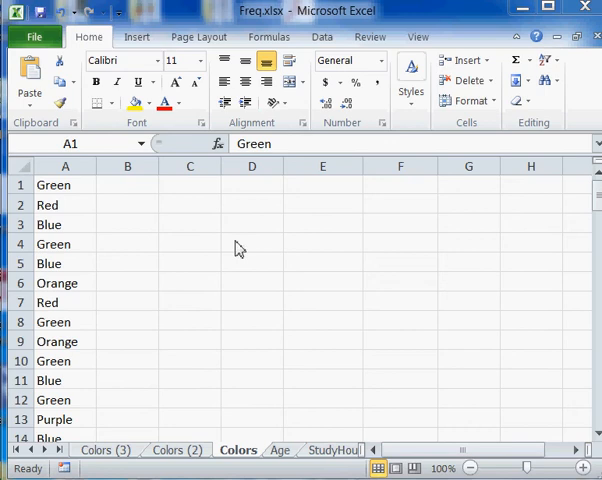
{"action": "mouse_move", "coordinate": [188, 196]}
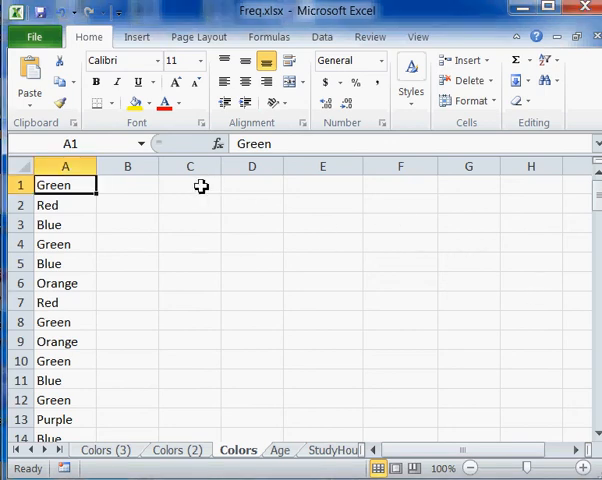
{"action": "left_click", "coordinate": [190, 184]}
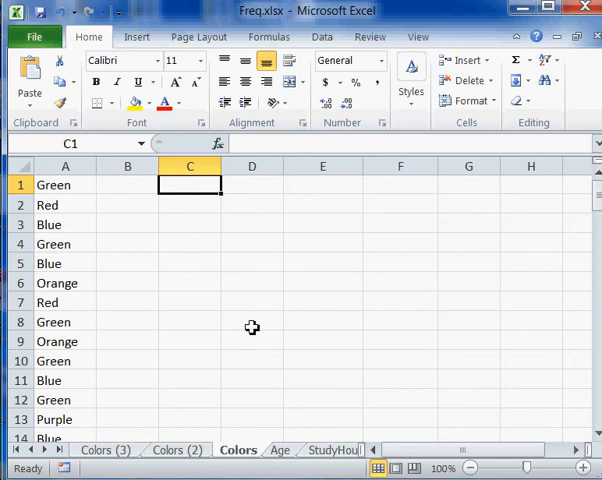
{"action": "mouse_move", "coordinate": [82, 186]}
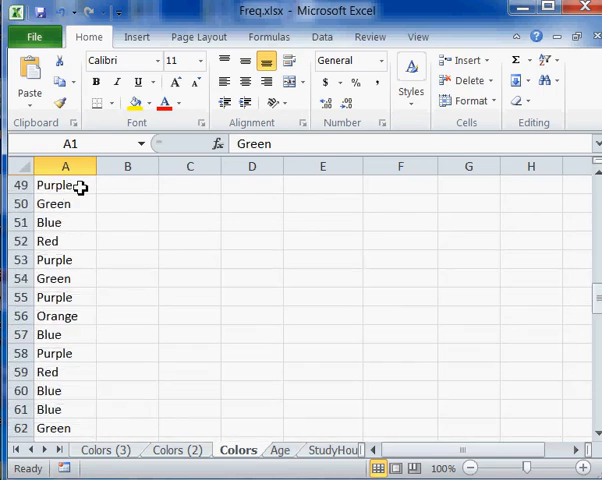
{"action": "scroll", "scroll_direction": "down", "scroll_amount": 3}
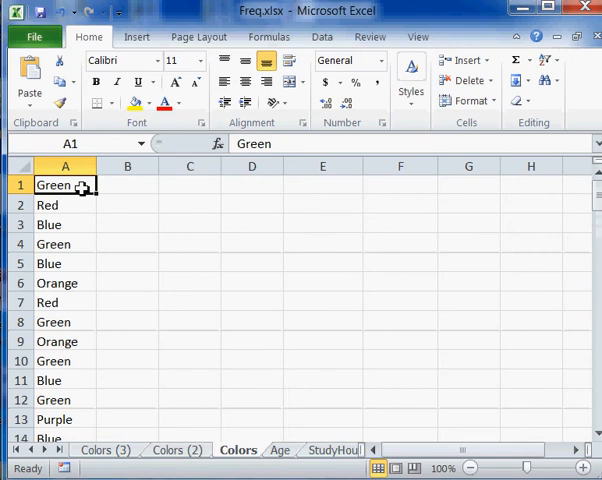
{"action": "mouse_move", "coordinate": [238, 450]}
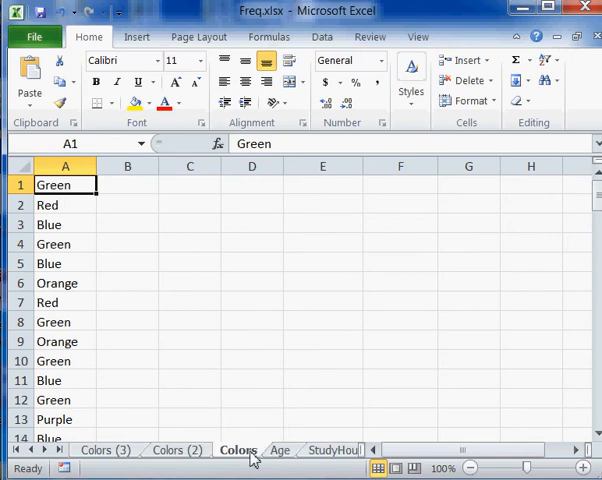
{"action": "right_click", "coordinate": [238, 452]}
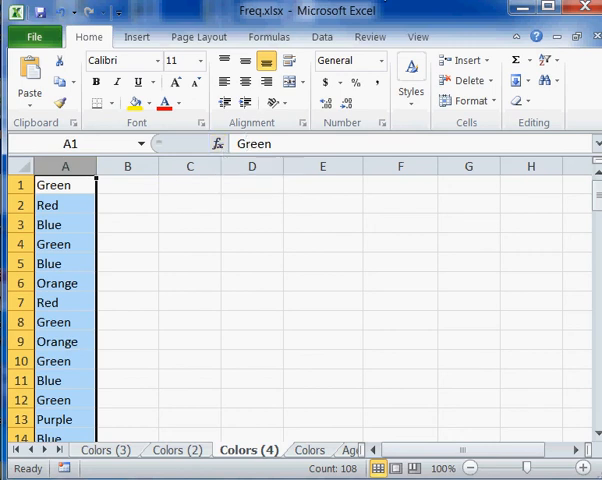
{"action": "mouse_move", "coordinate": [338, 52]}
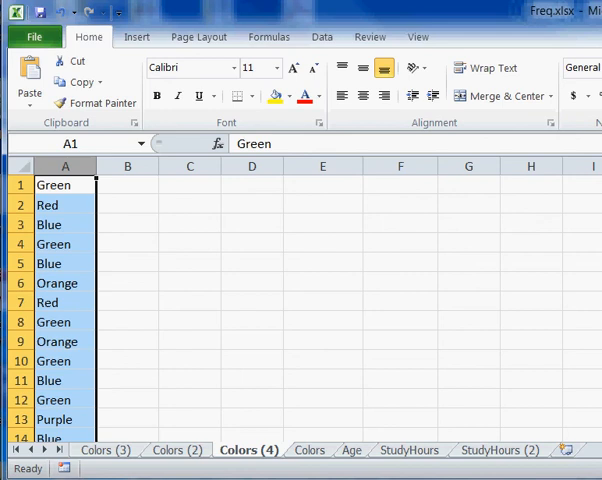
- Remove duplicates from column A, leaving Green, Red, Blue, Orange and Purple
{"action": "left_click", "coordinate": [320, 36]}
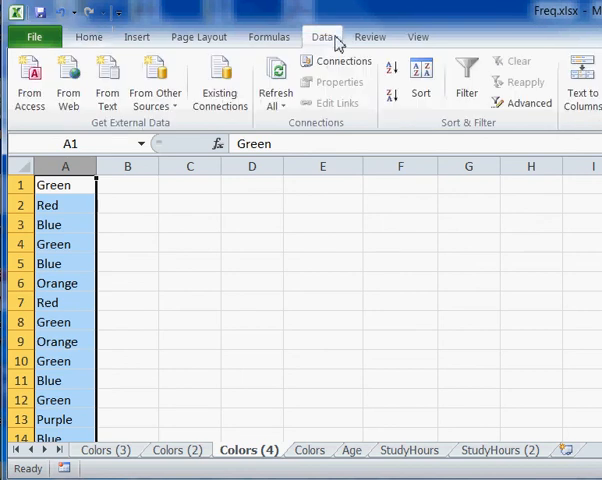
{"action": "mouse_move", "coordinate": [480, 12]}
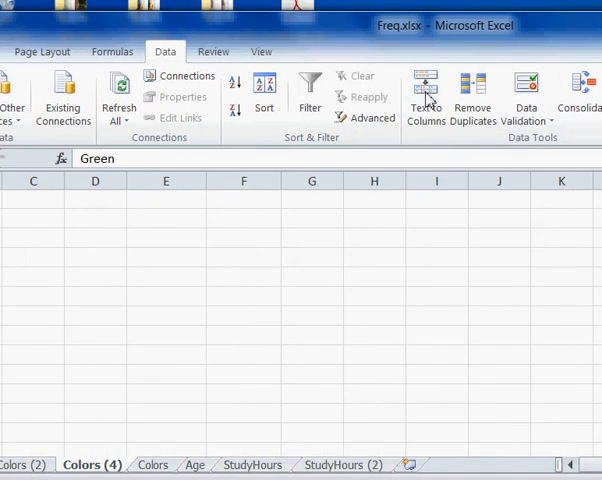
{"action": "mouse_move", "coordinate": [476, 92]}
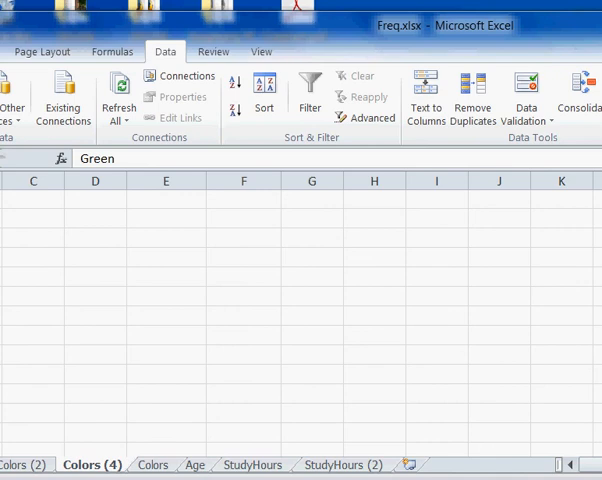
{"action": "left_click", "coordinate": [472, 96]}
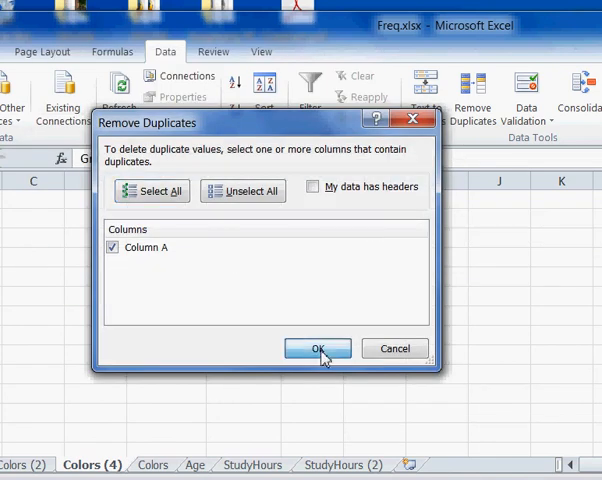
{"action": "left_click", "coordinate": [318, 348]}
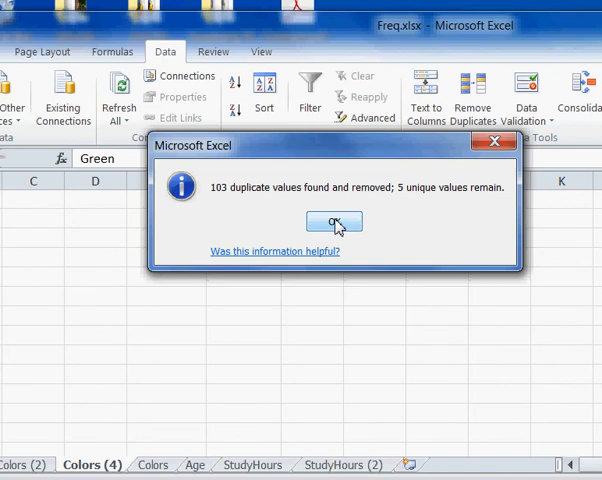
{"action": "left_click", "coordinate": [334, 220]}
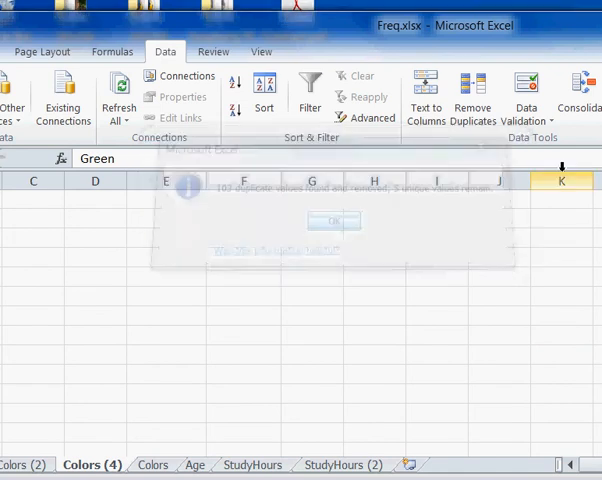
{"action": "left_click", "coordinate": [336, 220]}
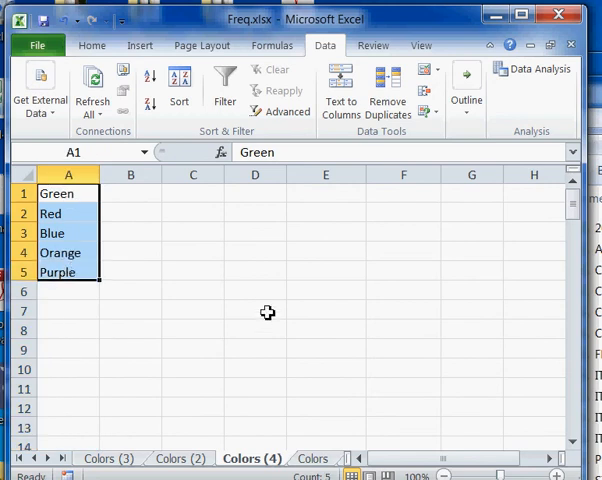
{"action": "mouse_move", "coordinate": [300, 346]}
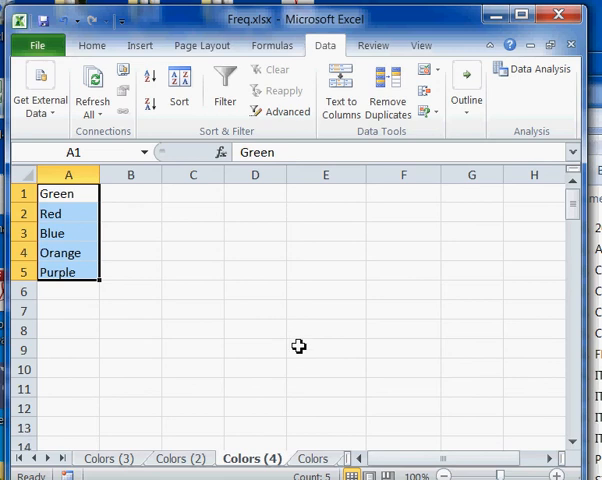
- Return to the original Colors sheet with the five unique colours copied
{"action": "left_click", "coordinate": [248, 458]}
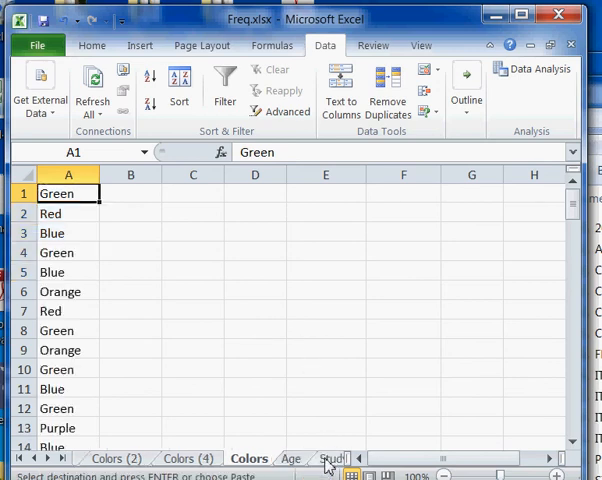
{"action": "mouse_move", "coordinate": [188, 196]}
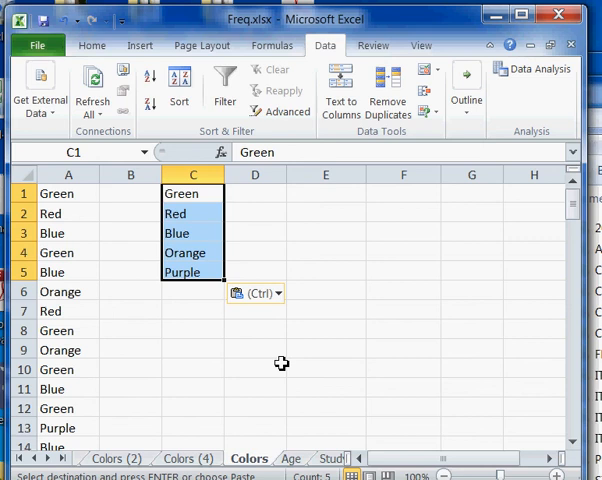
- Enter the headings Color in C1 and Frequency in D1, then select the C1:D6 table
{"action": "left_click", "coordinate": [68, 192]}
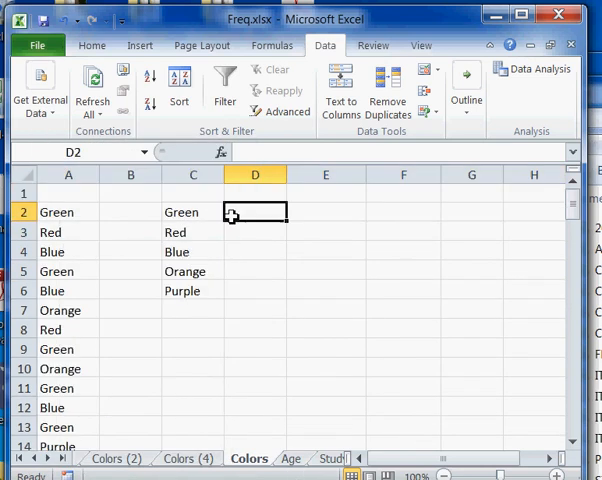
{"action": "left_click", "coordinate": [192, 192]}
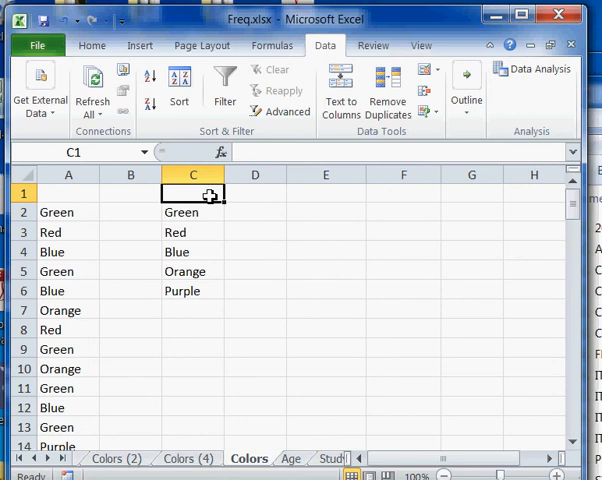
{"action": "type", "text": "Color"}
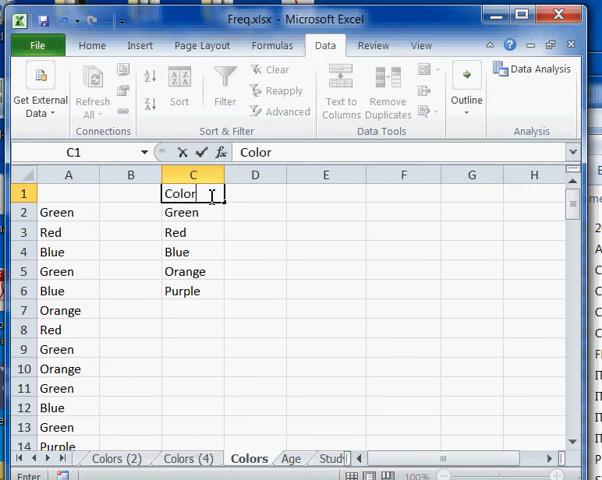
{"action": "left_click", "coordinate": [256, 192]}
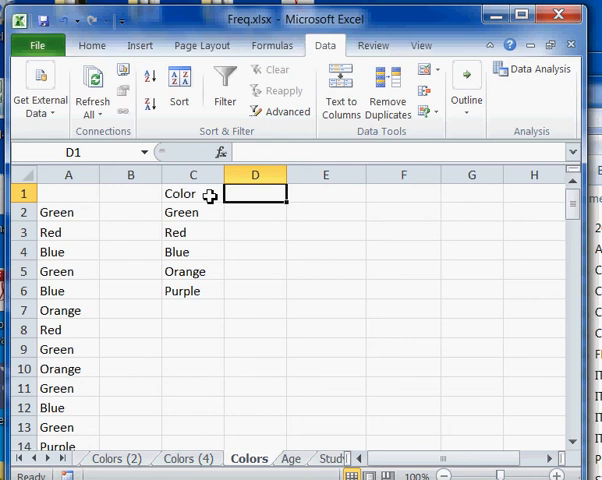
{"action": "type", "text": "Freq"}
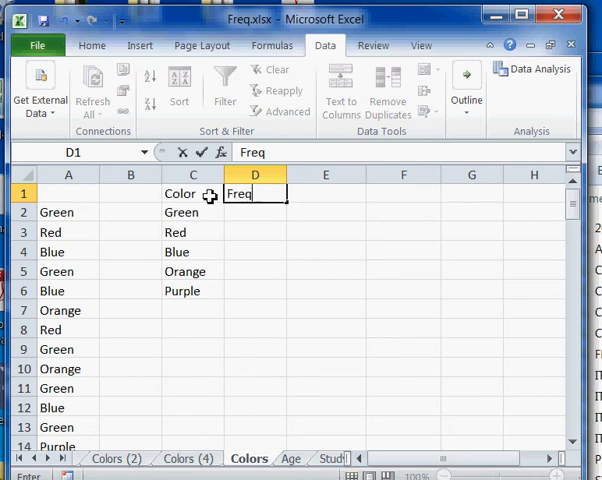
{"action": "type", "text": "uency"}
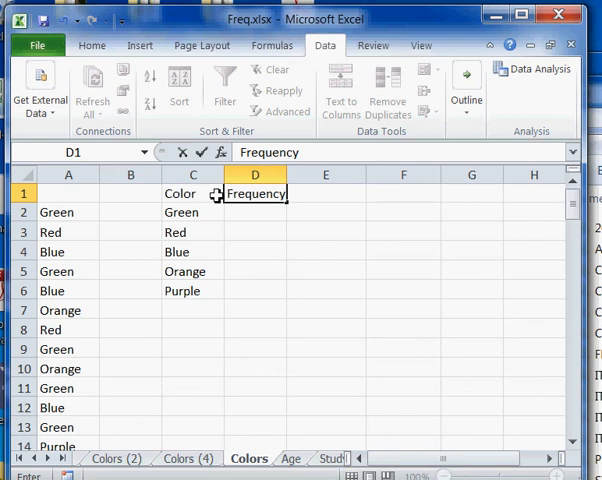
{"action": "left_click_drag", "start_coordinate": [180, 192], "coordinate": [270, 292]}
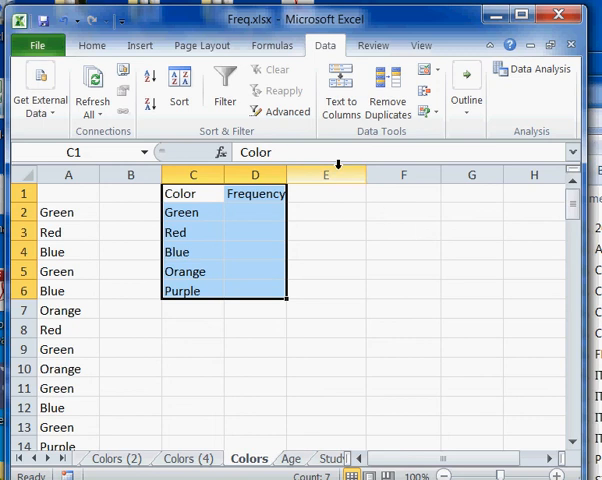
- Apply All Borders to the table and fit column D to the Frequency heading
{"action": "left_click", "coordinate": [88, 44]}
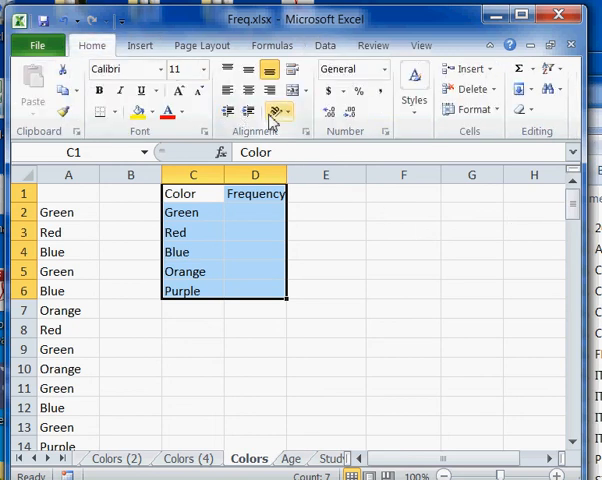
{"action": "mouse_move", "coordinate": [118, 118]}
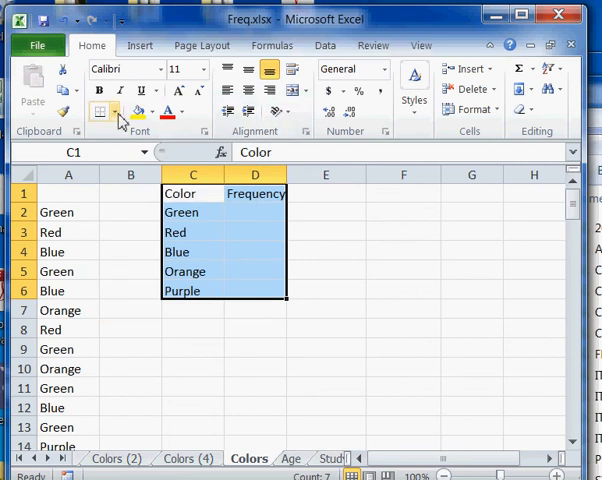
{"action": "left_click", "coordinate": [112, 110]}
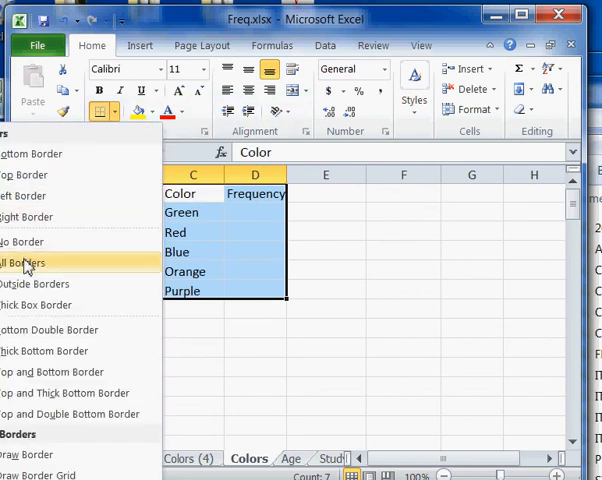
{"action": "left_click", "coordinate": [22, 262]}
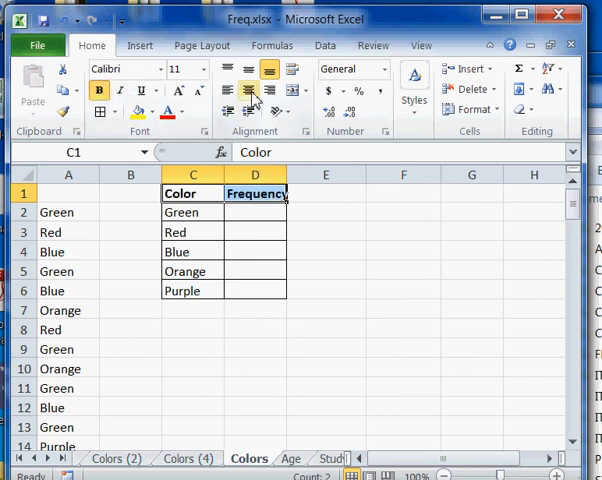
{"action": "mouse_move", "coordinate": [288, 174]}
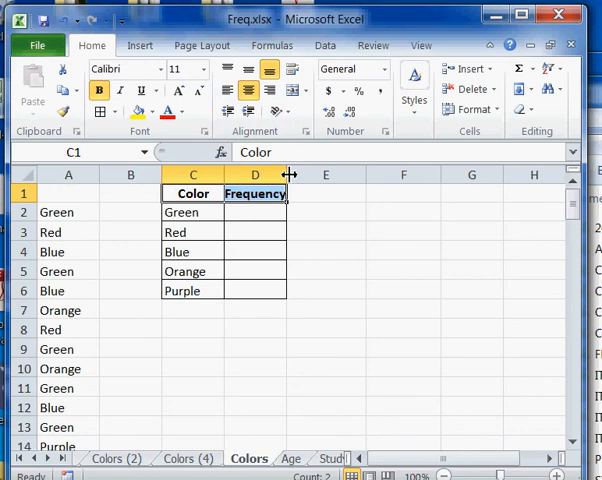
{"action": "left_click", "coordinate": [192, 212]}
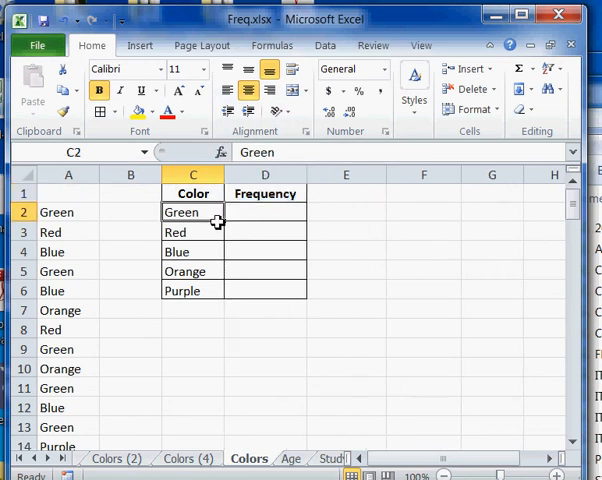
{"action": "left_click", "coordinate": [264, 212]}
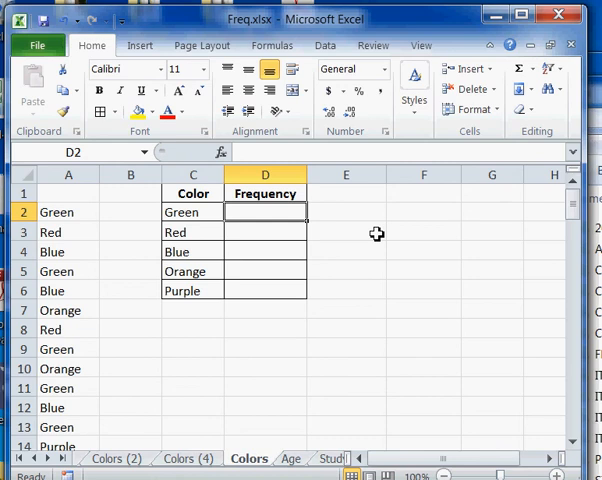
- Begin a =countif( formula in D2 for the Green count
{"action": "type", "text": "=count"}
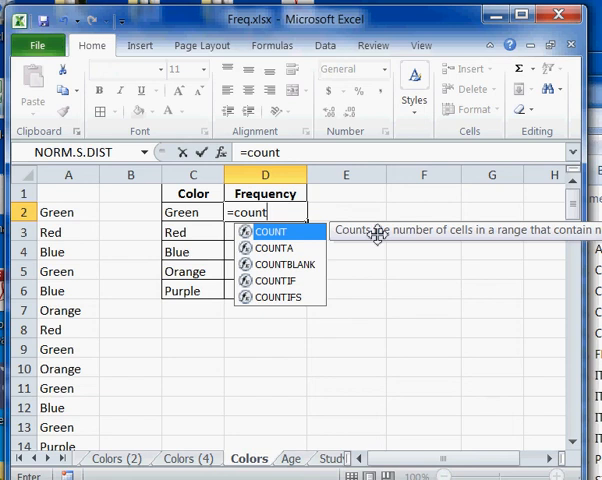
{"action": "type", "text": "if"}
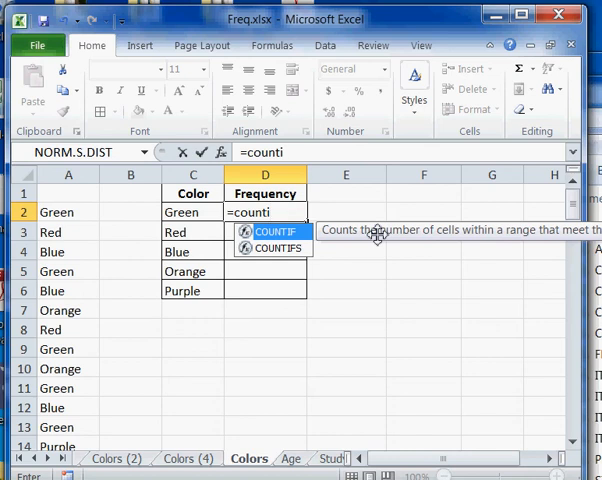
{"action": "type", "text": "f"}
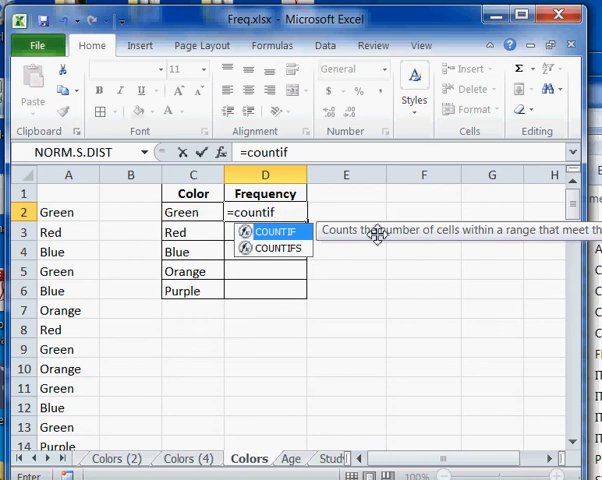
{"action": "type", "text": "("}
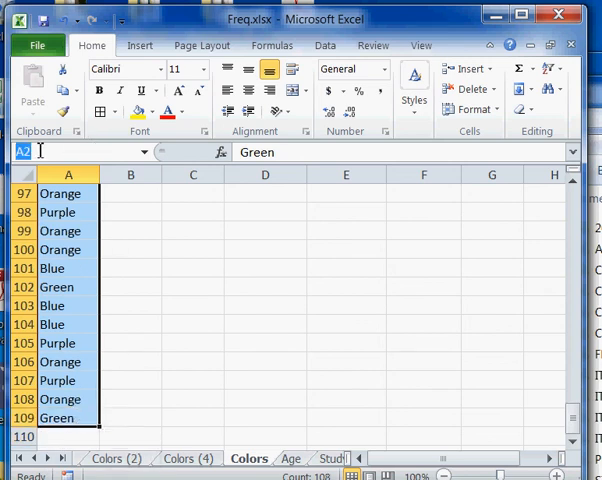
- Start naming the column A colour list ColorValues via the Name Box
{"action": "type", "text": "Colors"}
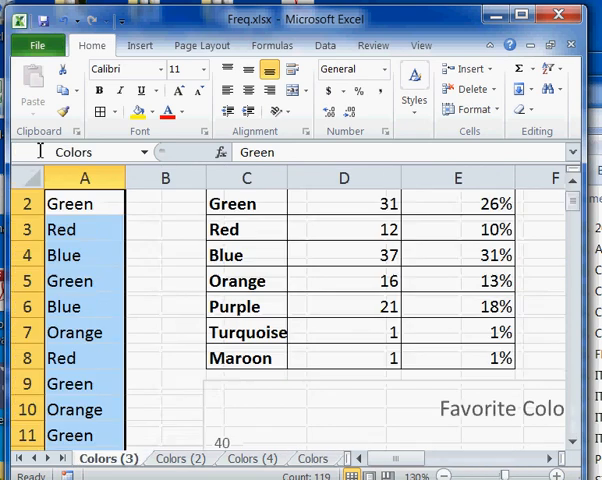
{"action": "left_click", "coordinate": [248, 460]}
{"action": "type", "text": "C"}
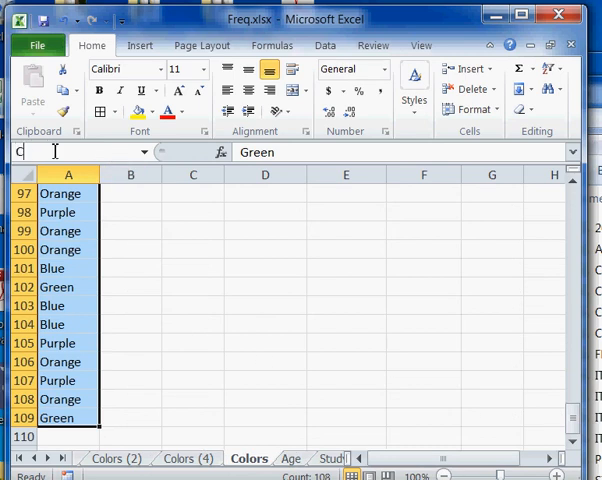
{"action": "type", "text": "olorValues"}
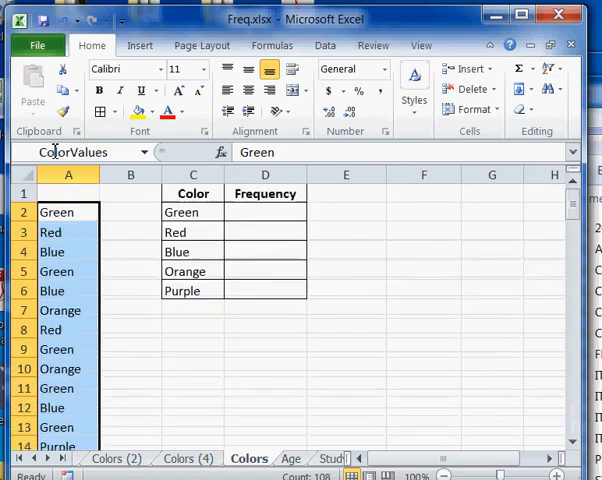
- Enter =countif(ColorValues,C2) in D2 so Green counts to 28
{"action": "left_click", "coordinate": [264, 212]}
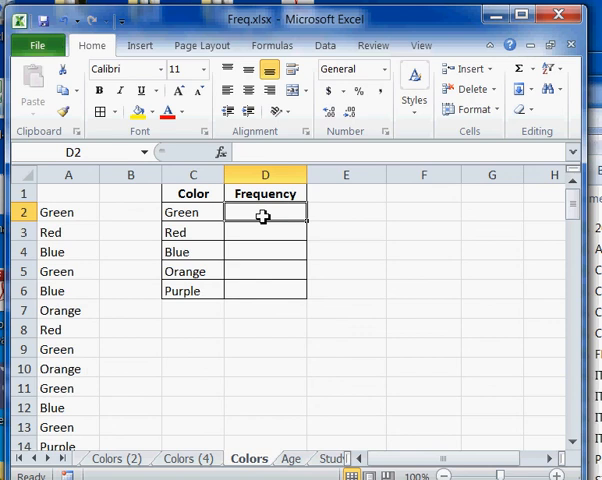
{"action": "type", "text": "=count"}
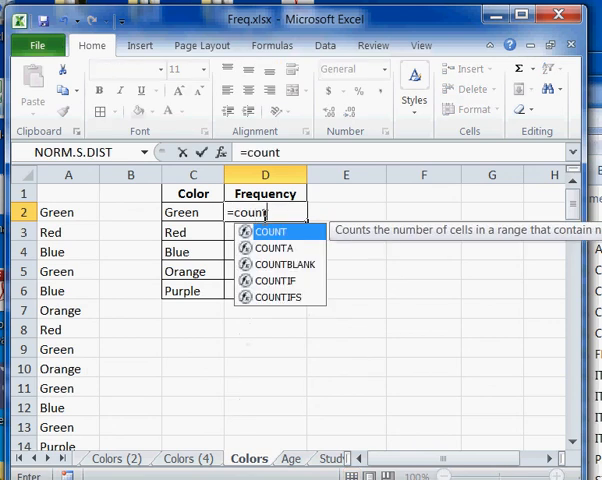
{"action": "type", "text": "if"}
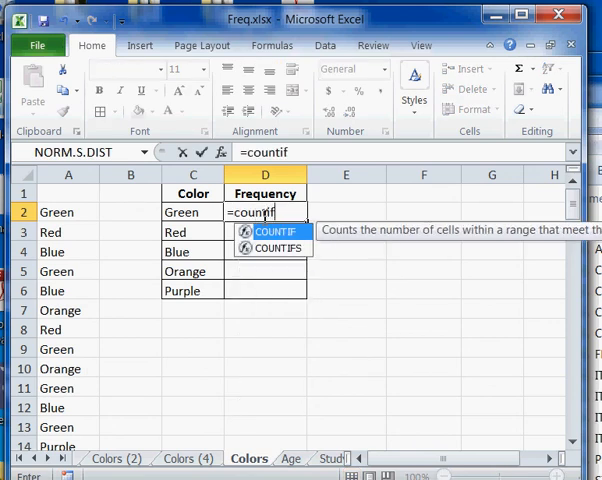
{"action": "type", "text": "("}
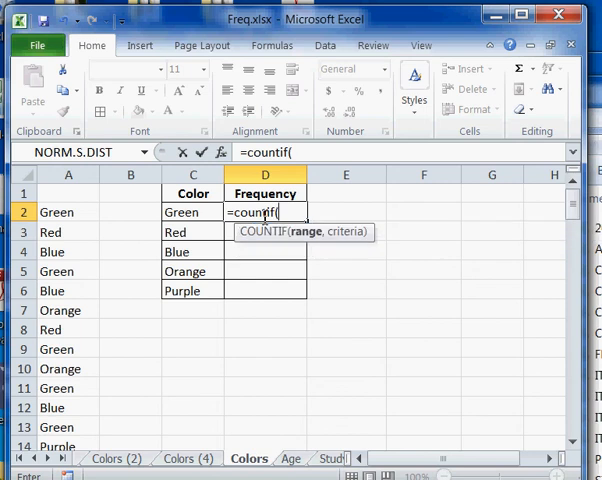
{"action": "type", "text": "colo"}
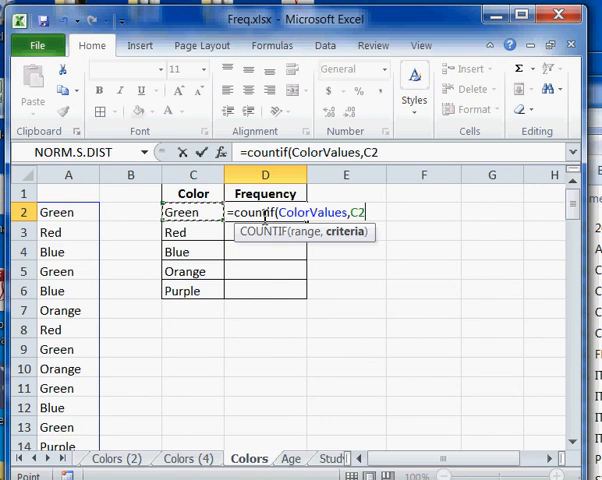
{"action": "type", "text": ")"}
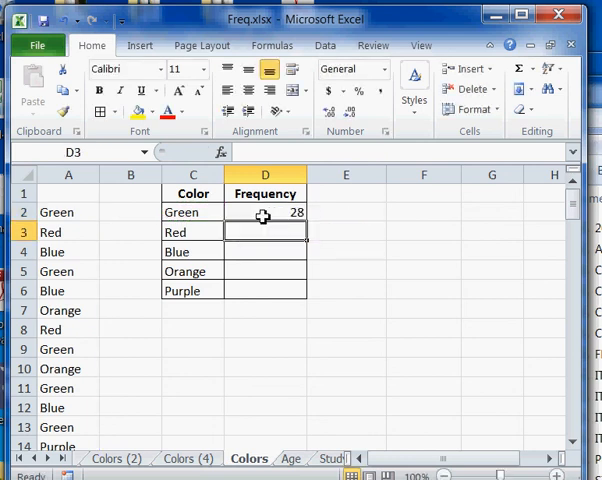
- Select the Green count in D2 to fill the counts 28, 12, 32, 15, 21 down D2:D6
{"action": "left_click", "coordinate": [264, 212]}
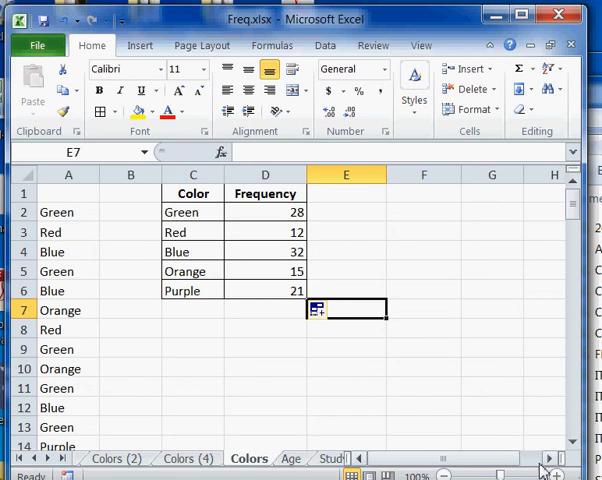
{"action": "mouse_move", "coordinate": [362, 78]}
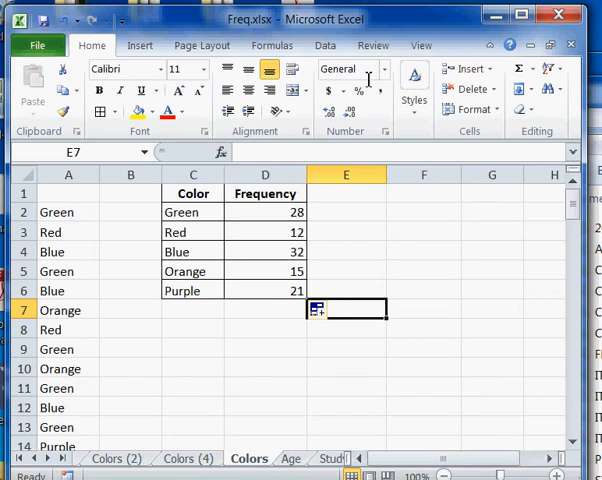
{"action": "mouse_move", "coordinate": [356, 68]}
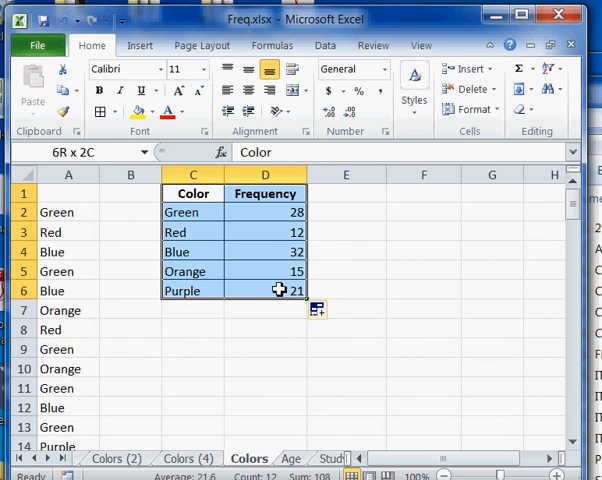
- Insert a 2-D Clustered Column chart of the Color/Frequency table
{"action": "left_click", "coordinate": [140, 44]}
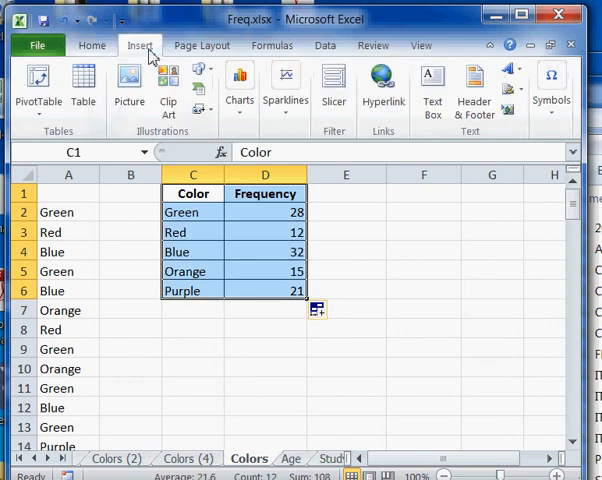
{"action": "mouse_move", "coordinate": [196, 72]}
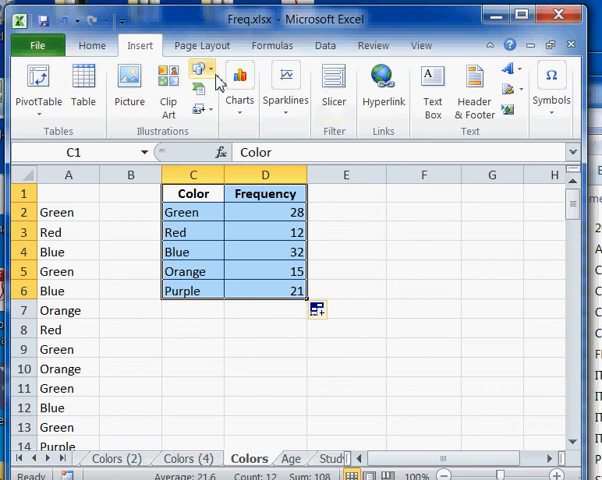
{"action": "left_click", "coordinate": [240, 88]}
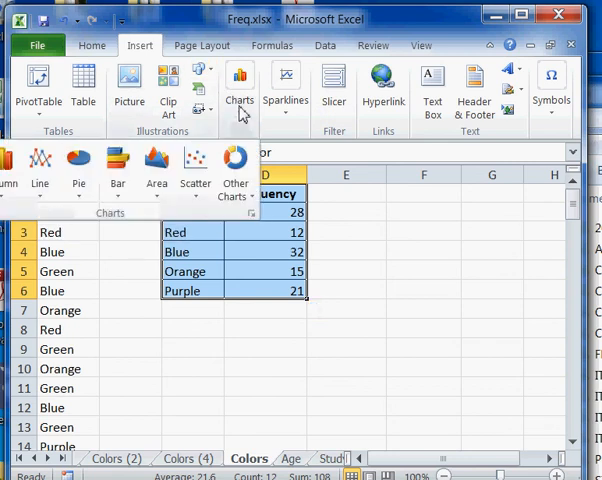
{"action": "mouse_move", "coordinate": [40, 164]}
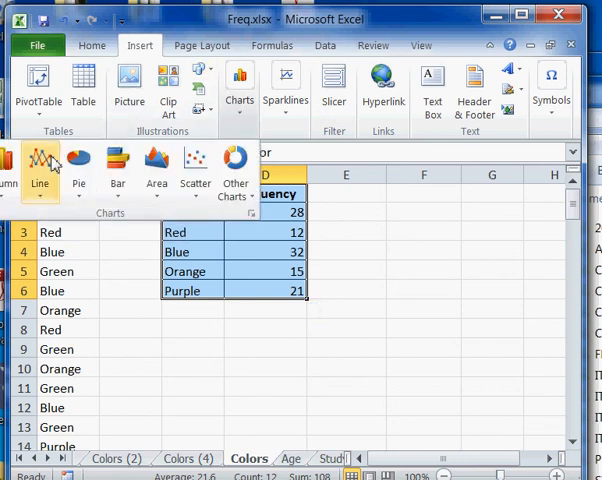
{"action": "left_click", "coordinate": [6, 160]}
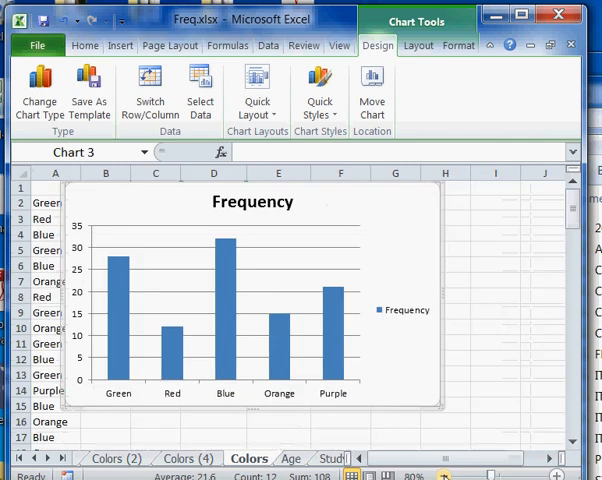
{"action": "mouse_move", "coordinate": [424, 348]}
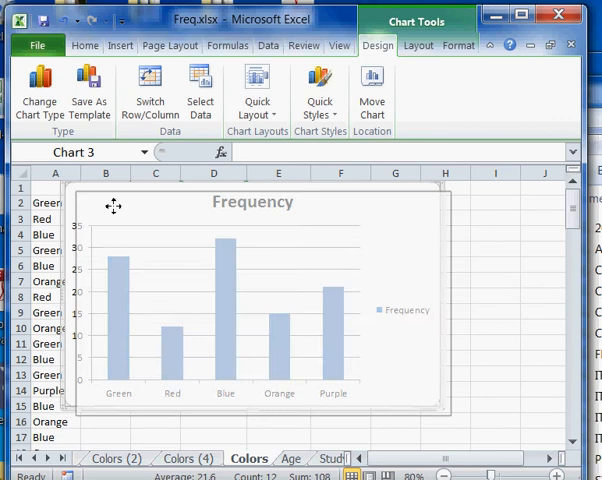
- Drag the column chart below the table and rename its title to Favorite Color
{"action": "left_click_drag", "start_coordinate": [112, 204], "coordinate": [280, 290]}
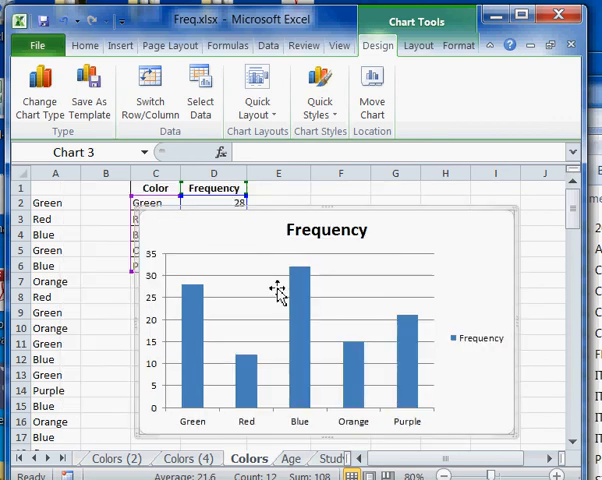
{"action": "mouse_move", "coordinate": [360, 232]}
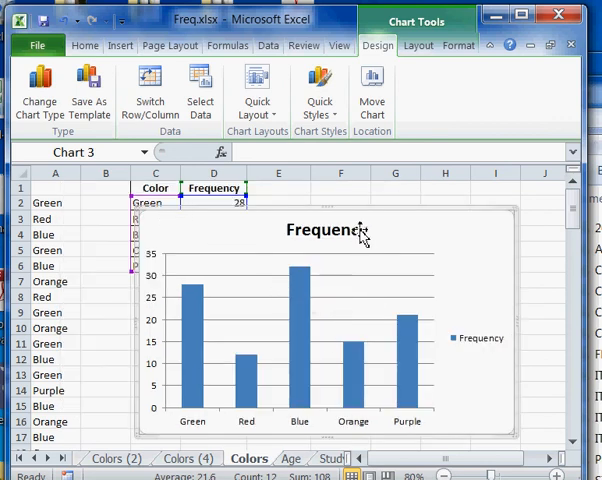
{"action": "left_click", "coordinate": [326, 228]}
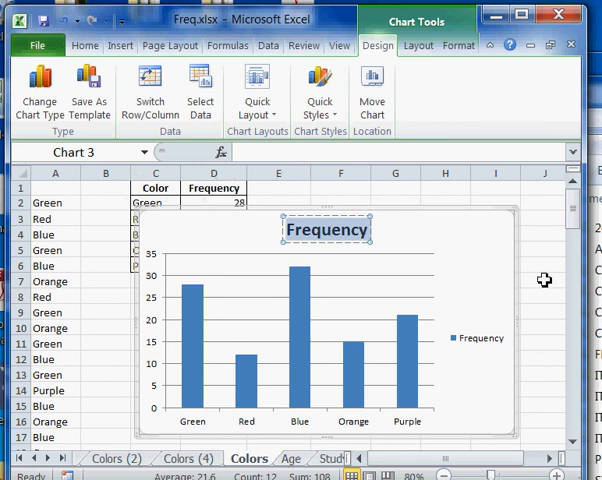
{"action": "type", "text": "Favorite Color"}
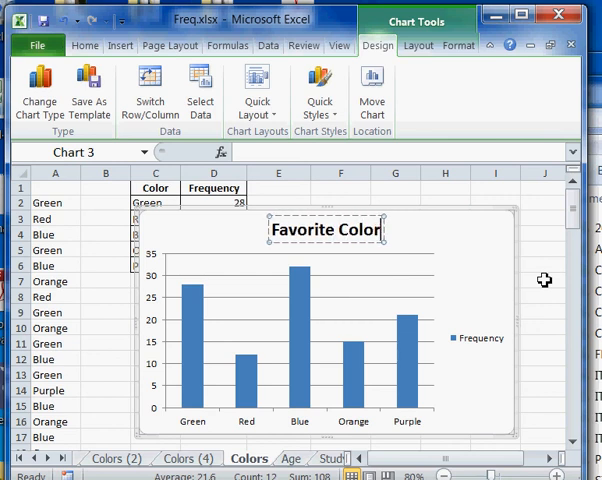
{"action": "left_click", "coordinate": [478, 338]}
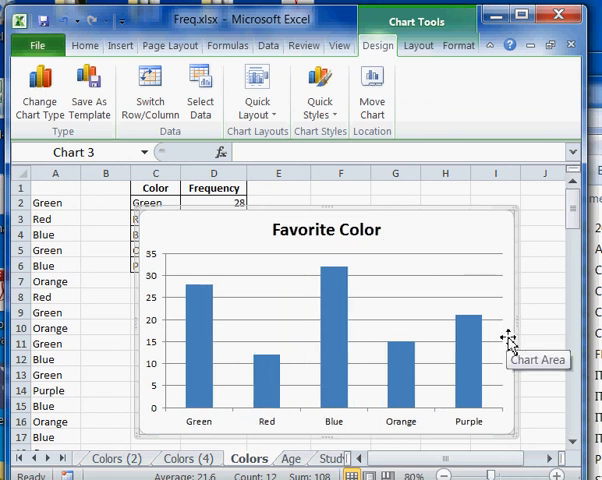
{"action": "mouse_move", "coordinate": [416, 216]}
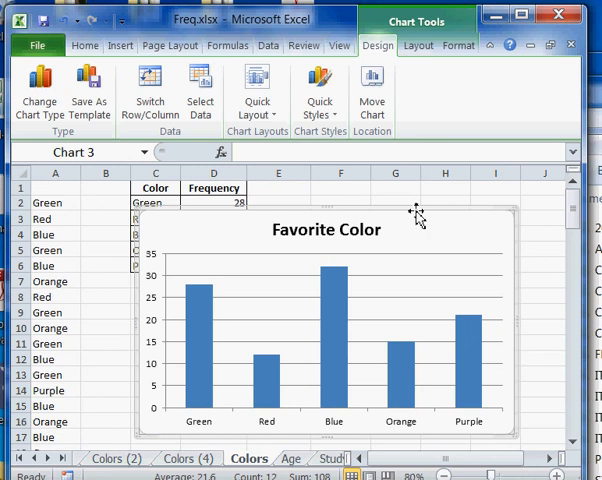
{"action": "mouse_move", "coordinate": [408, 212]}
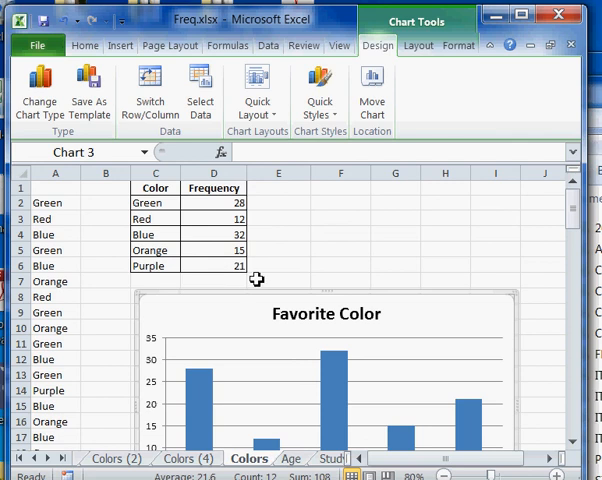
{"action": "mouse_move", "coordinate": [312, 288]}
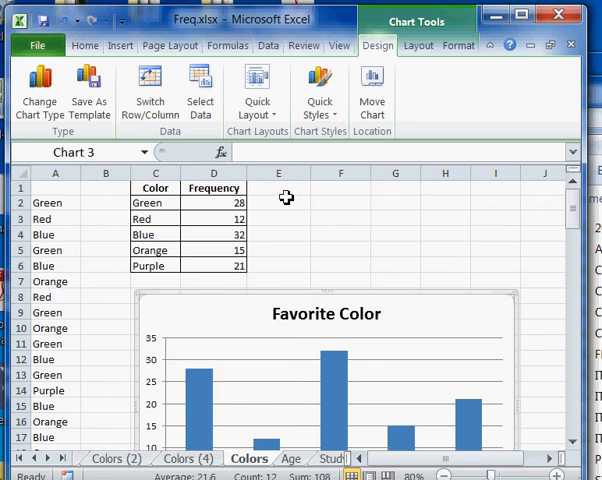
- Enter Relative Distribution in E1 and select E1:E6 to match the table's formatting
{"action": "left_click", "coordinate": [278, 188]}
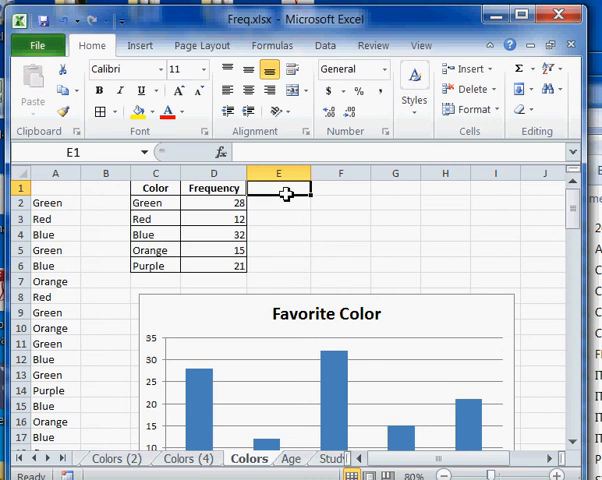
{"action": "type", "text": "Relative Distributio"}
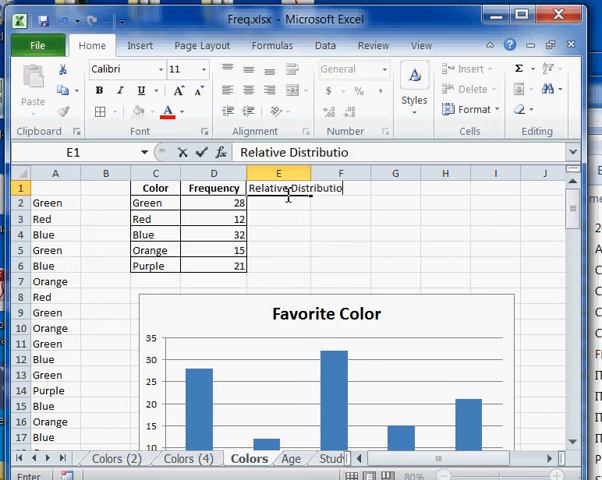
{"action": "key", "text": "Enter"}
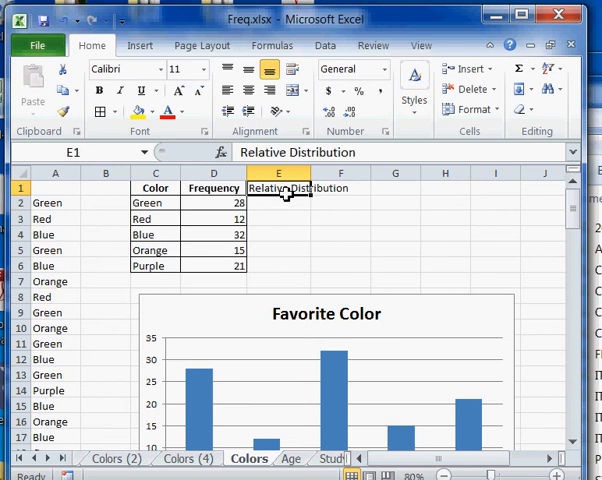
{"action": "mouse_move", "coordinate": [300, 196]}
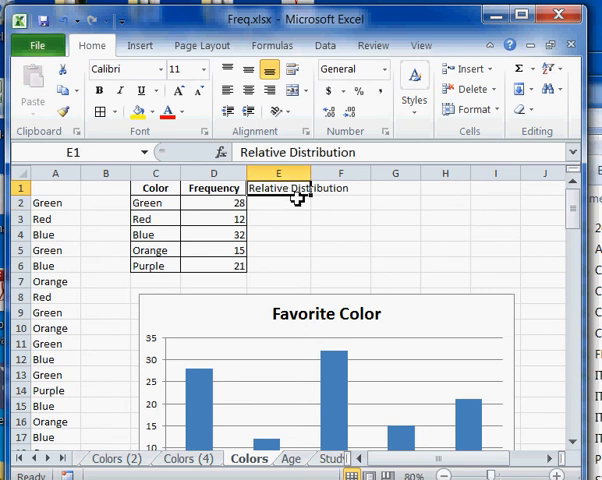
{"action": "left_click_drag", "start_coordinate": [278, 202], "coordinate": [278, 264]}
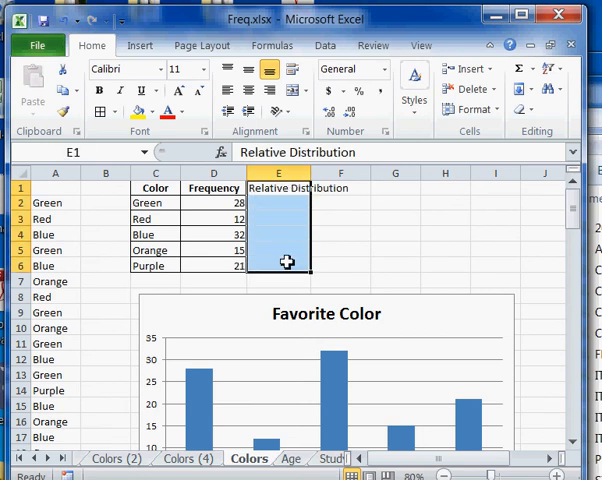
{"action": "mouse_move", "coordinate": [294, 268]}
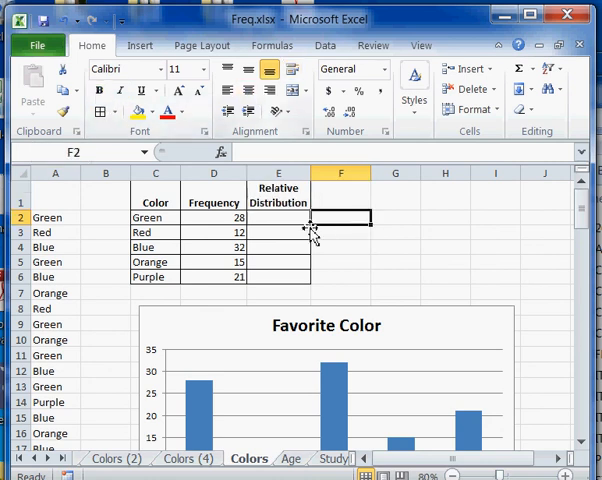
- Enter =D2/SUM($D$2:$D$6) in E2 and format Green's share as a percentage (29%)
{"action": "left_click", "coordinate": [278, 216]}
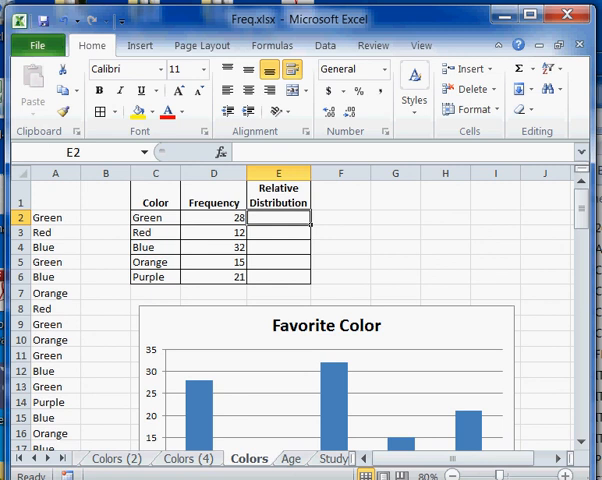
{"action": "type", "text": "=D2"}
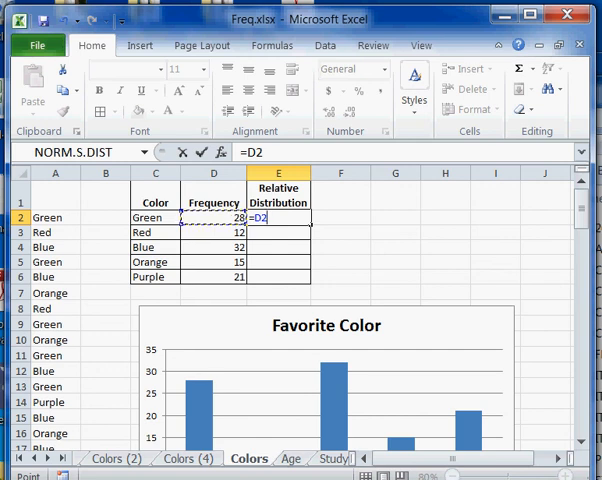
{"action": "type", "text": "/sum(D2:D"}
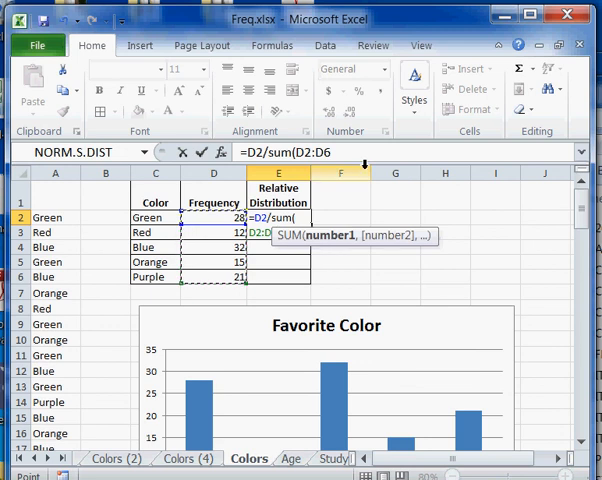
{"action": "type", "text": "6"}
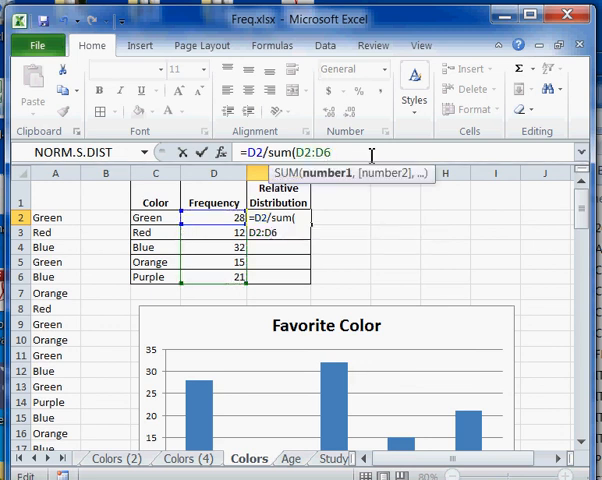
{"action": "key", "text": "F4"}
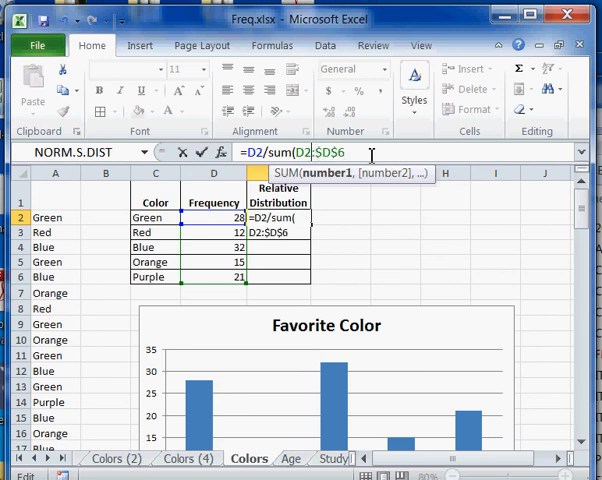
{"action": "key", "text": "F4"}
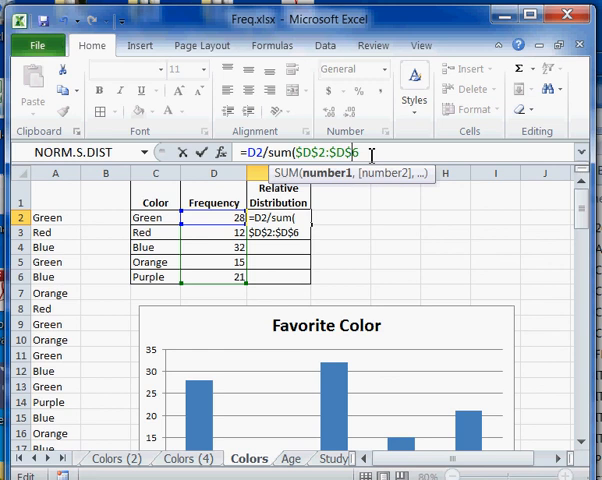
{"action": "key", "text": "Enter"}
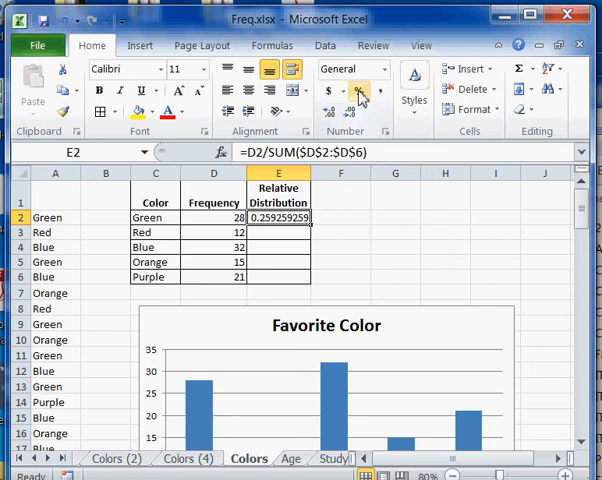
{"action": "left_click", "coordinate": [360, 90]}
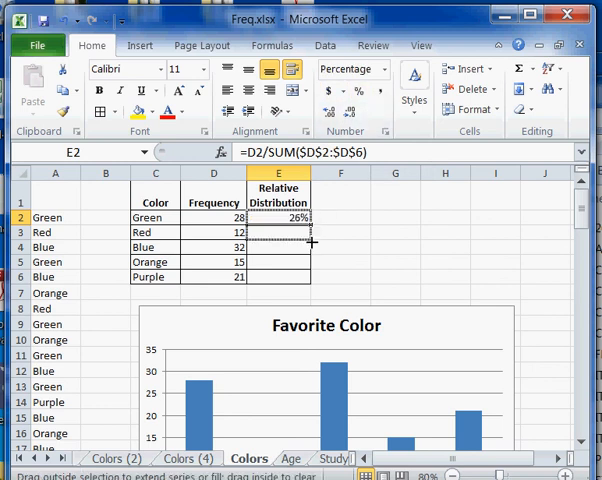
- Fill E2's percentage formula down through E6 for Red, Blue, Orange and Purple
{"action": "left_click_drag", "start_coordinate": [310, 226], "coordinate": [310, 276]}
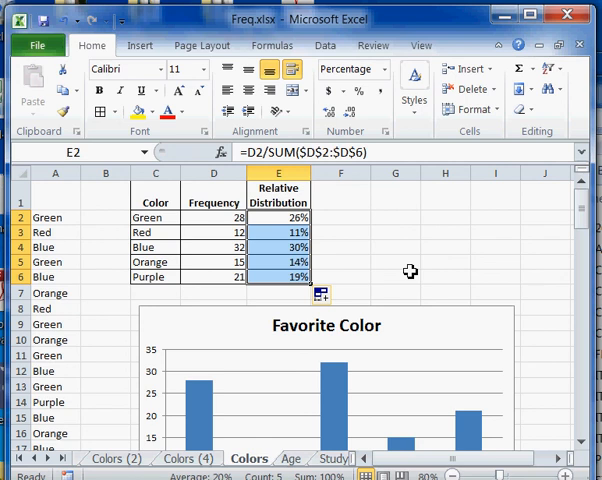
{"action": "mouse_move", "coordinate": [440, 268]}
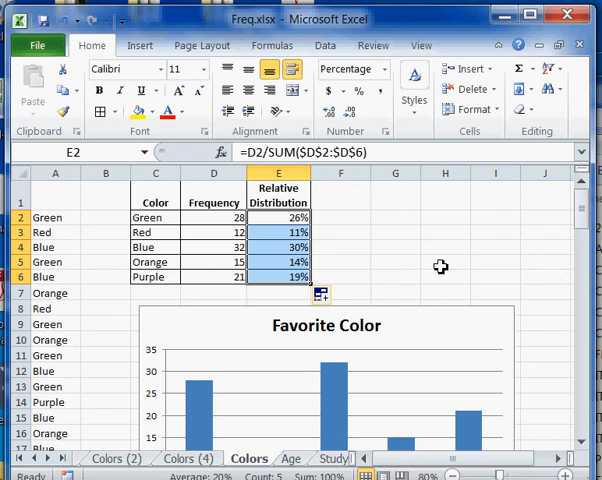
- Insert a basic 2-D pie chart from the color frequency table via Insert > Pie
{"action": "left_click", "coordinate": [144, 44]}
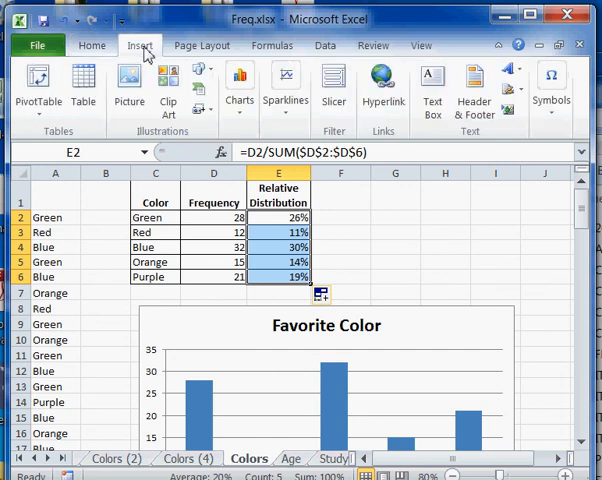
{"action": "mouse_move", "coordinate": [238, 82]}
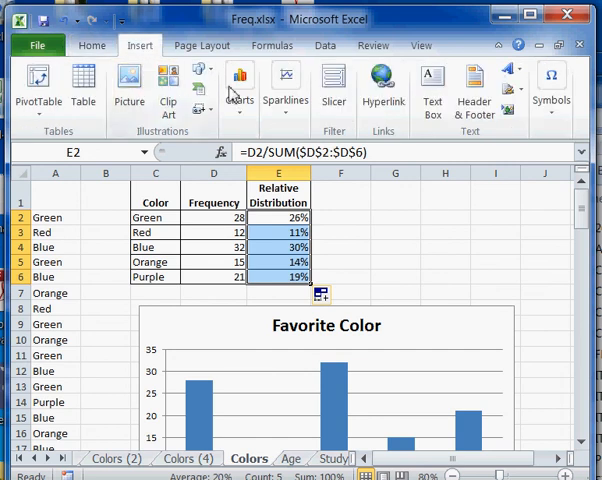
{"action": "left_click", "coordinate": [238, 84]}
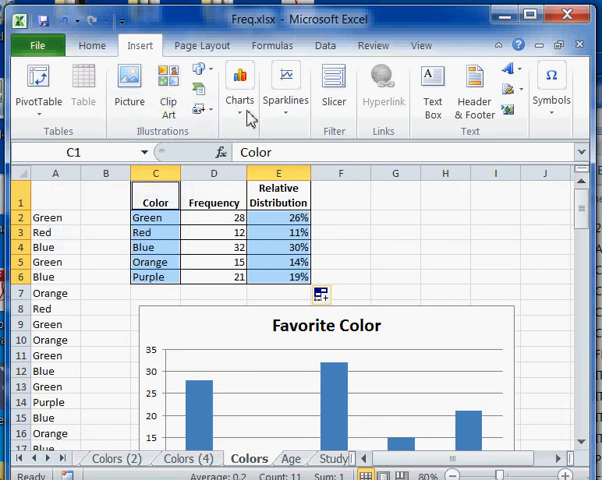
{"action": "left_click", "coordinate": [238, 88]}
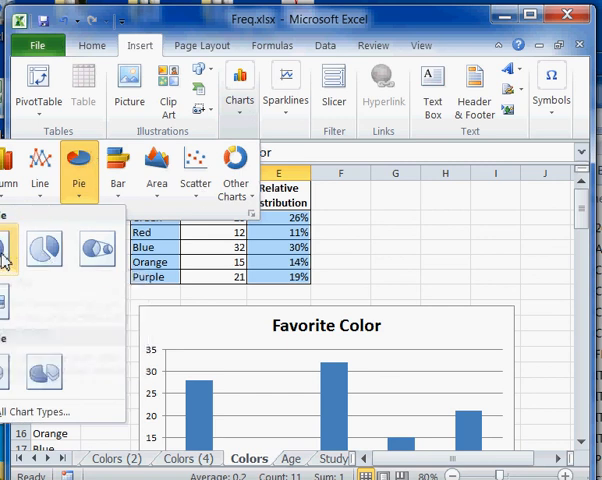
{"action": "left_click", "coordinate": [8, 248]}
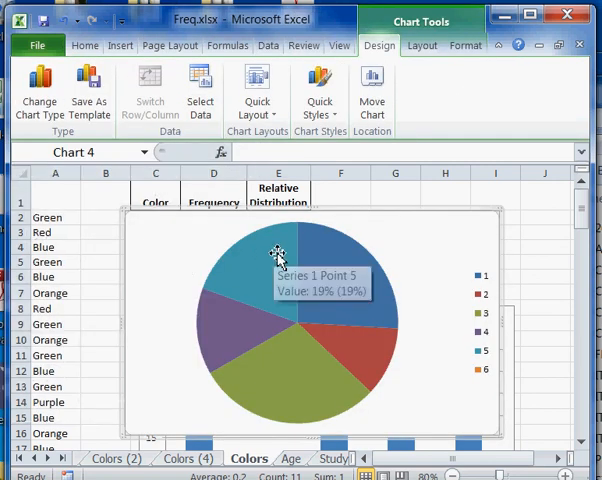
{"action": "mouse_move", "coordinate": [410, 268]}
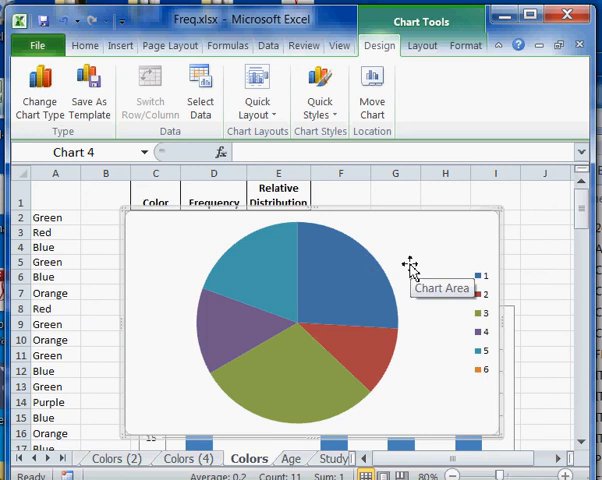
{"action": "mouse_move", "coordinate": [360, 296]}
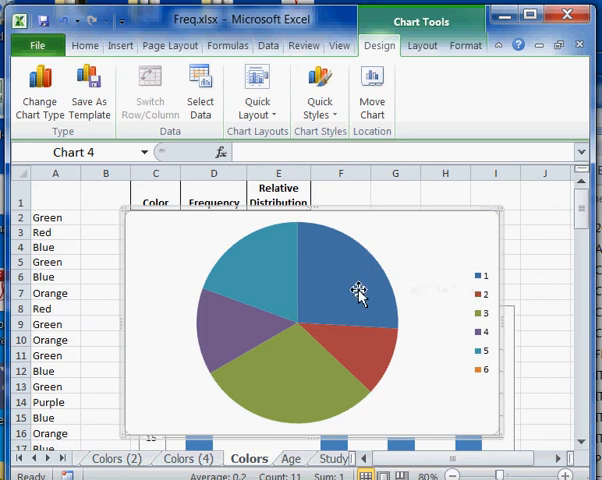
- Change the pie series' chart type to the plain 2-D pie and confirm
{"action": "right_click", "coordinate": [360, 292]}
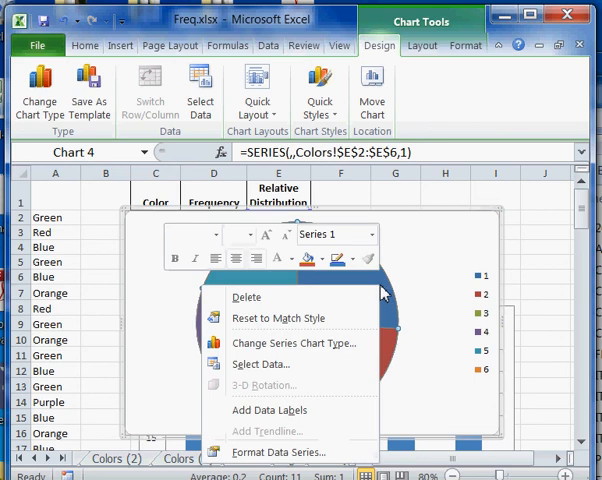
{"action": "left_click", "coordinate": [296, 344]}
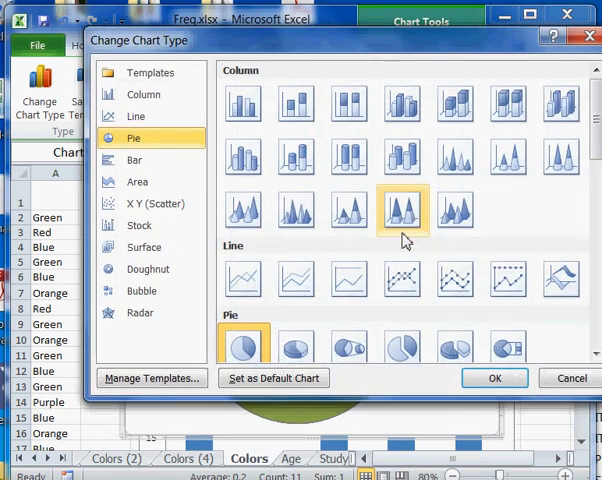
{"action": "scroll", "scroll_direction": "down", "scroll_amount": 3}
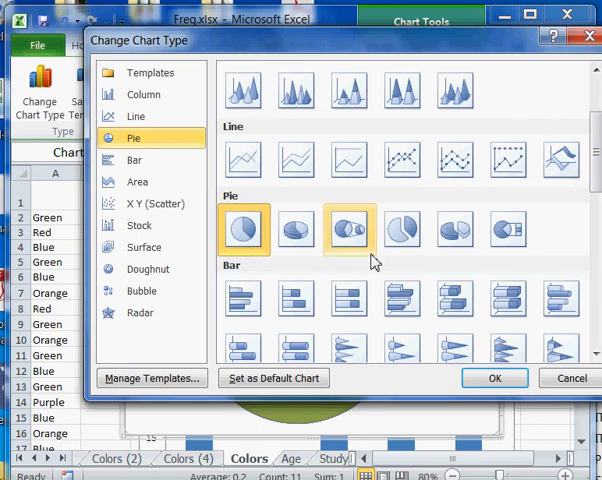
{"action": "left_click", "coordinate": [296, 230]}
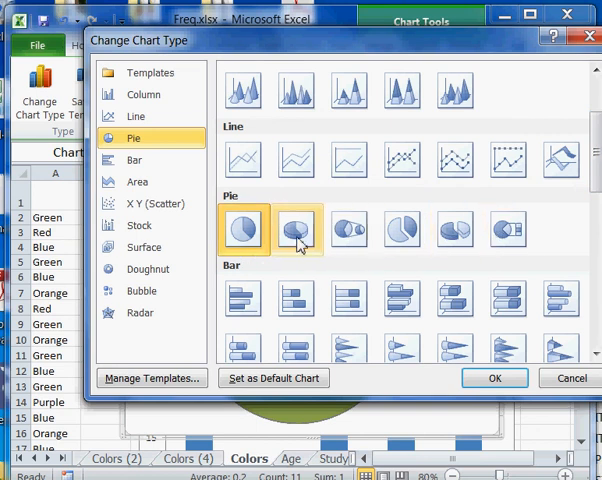
{"action": "left_click", "coordinate": [244, 232]}
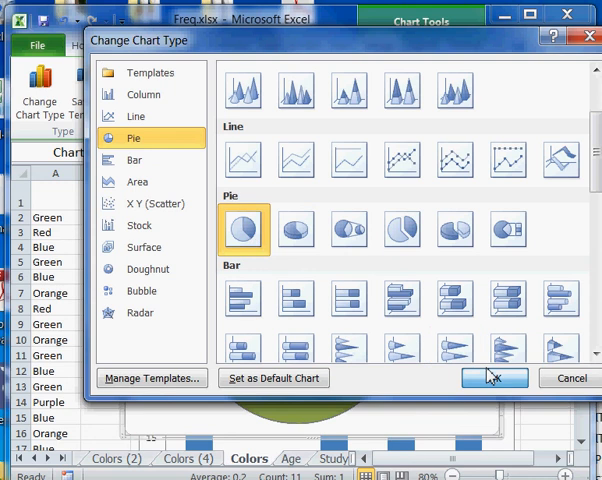
{"action": "left_click", "coordinate": [496, 376]}
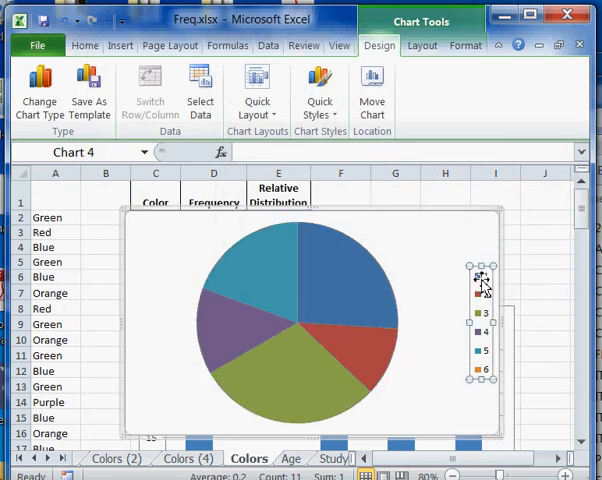
{"action": "right_click", "coordinate": [480, 284]}
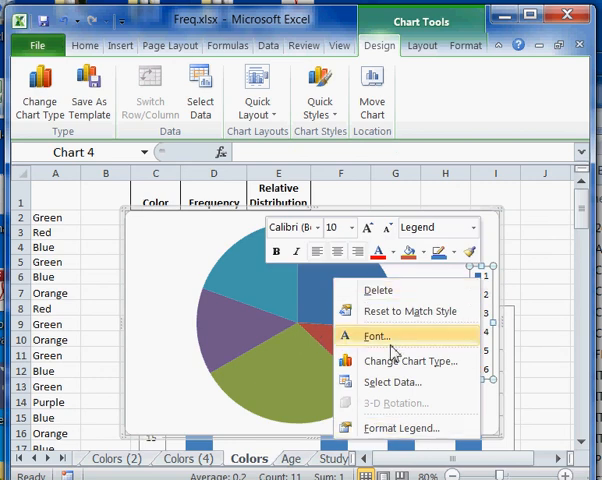
{"action": "left_click", "coordinate": [404, 428]}
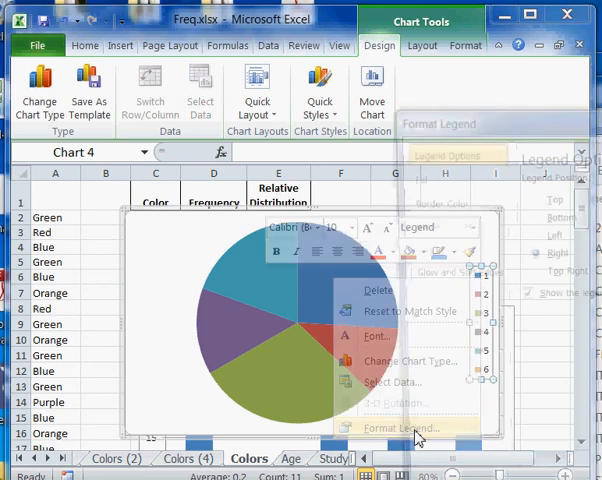
{"action": "left_click", "coordinate": [392, 428]}
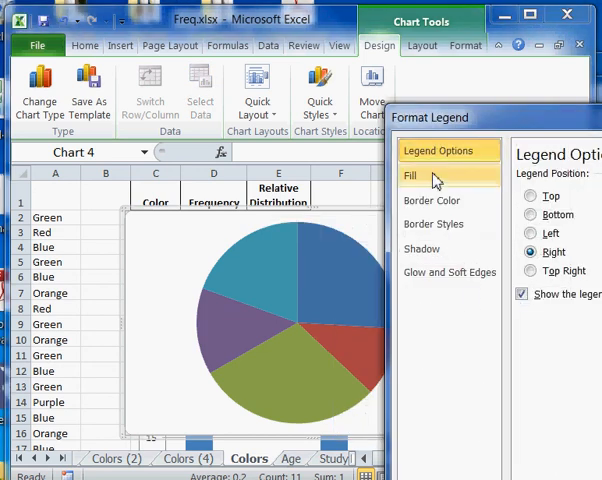
{"action": "left_click", "coordinate": [422, 248]}
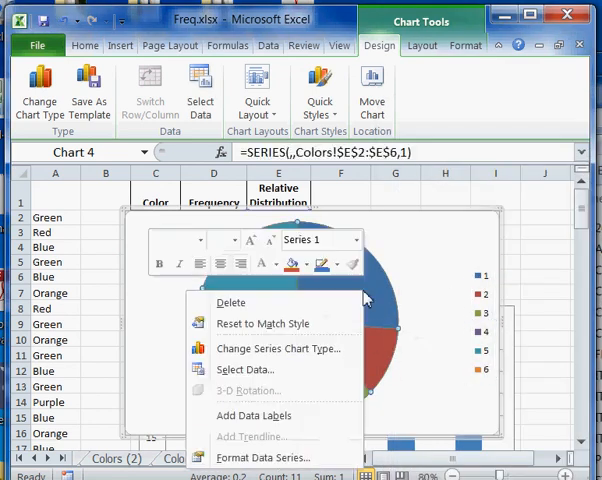
{"action": "left_click", "coordinate": [264, 456]}
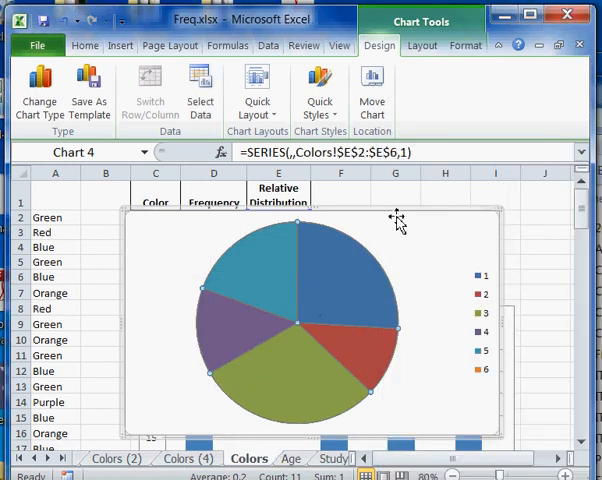
- Review the pie chart's Select Data Source, pick the second series and confirm
{"action": "right_click", "coordinate": [396, 220]}
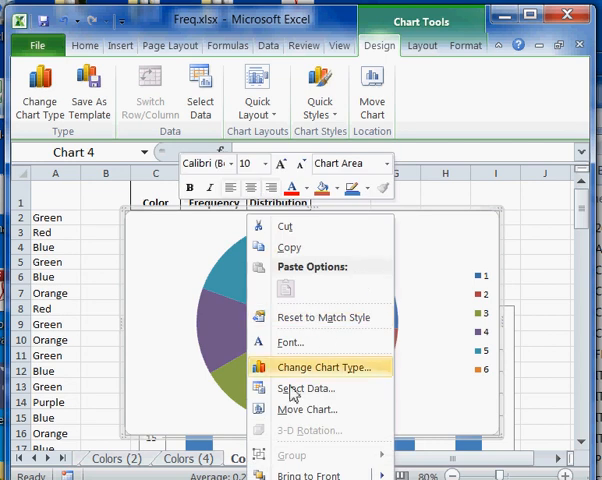
{"action": "mouse_move", "coordinate": [308, 408]}
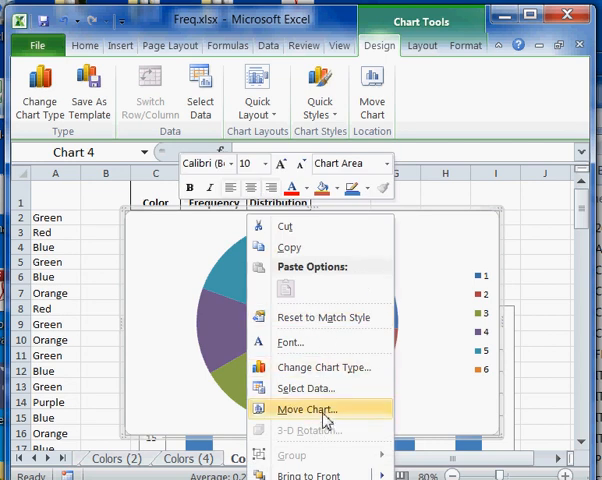
{"action": "left_click", "coordinate": [304, 388]}
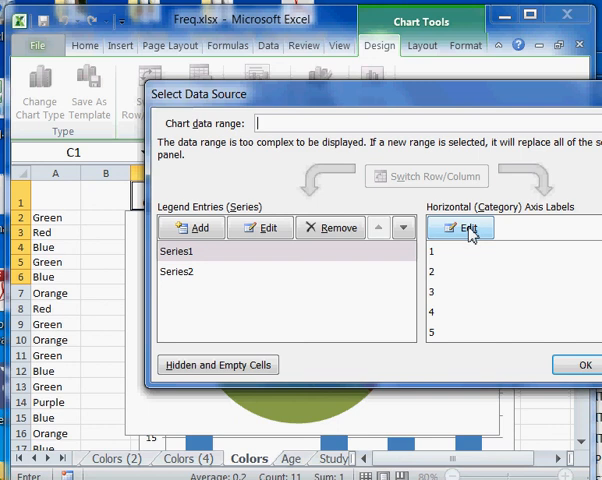
{"action": "left_click", "coordinate": [176, 272]}
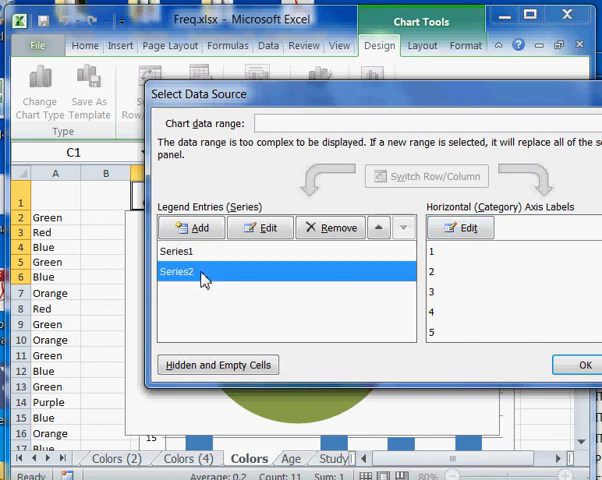
{"action": "mouse_move", "coordinate": [210, 264]}
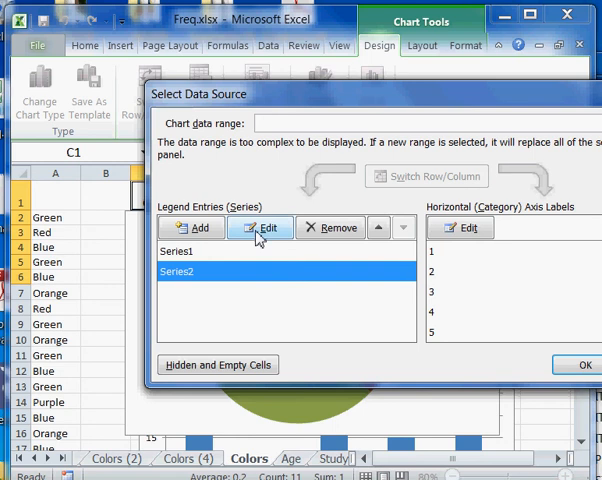
{"action": "mouse_move", "coordinate": [308, 270]}
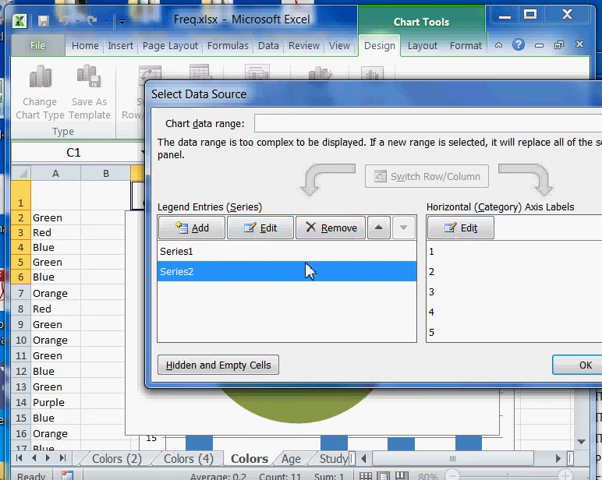
{"action": "left_click", "coordinate": [576, 364]}
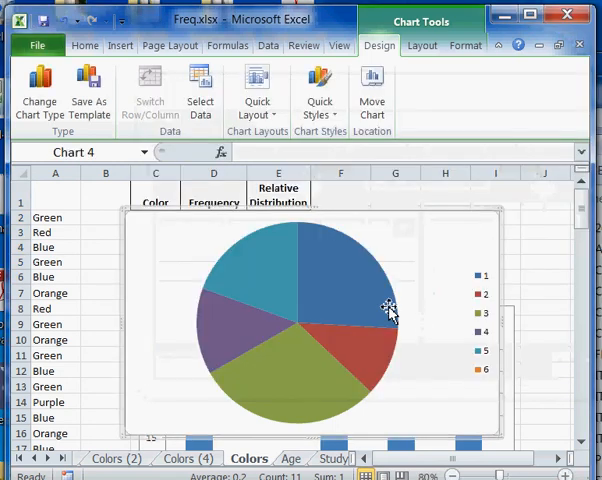
- Apply a chart layout that shows percentage data labels on every pie slice
{"action": "right_click", "coordinate": [388, 308]}
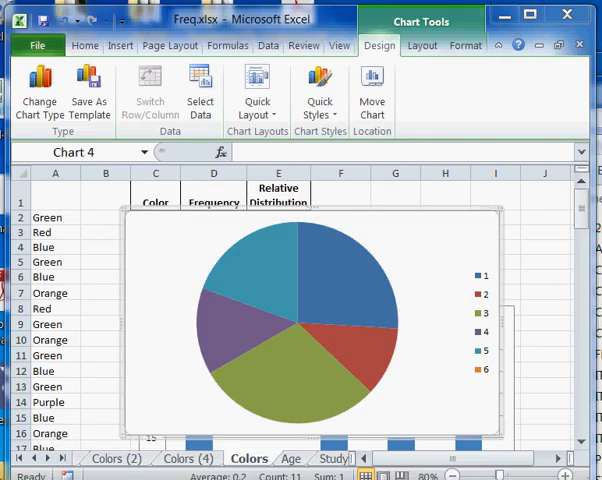
{"action": "left_click", "coordinate": [536, 96]}
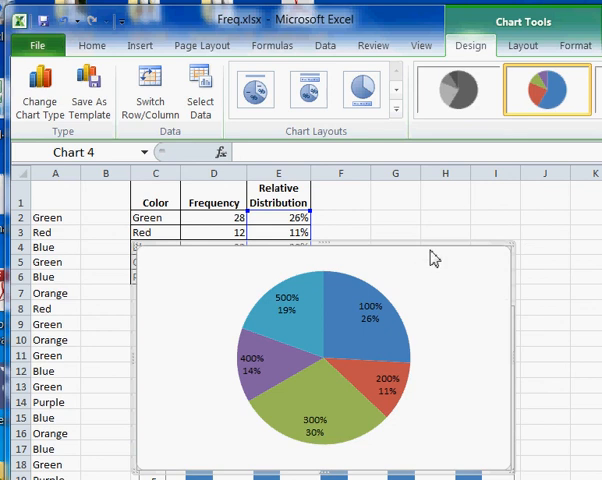
{"action": "mouse_move", "coordinate": [402, 248]}
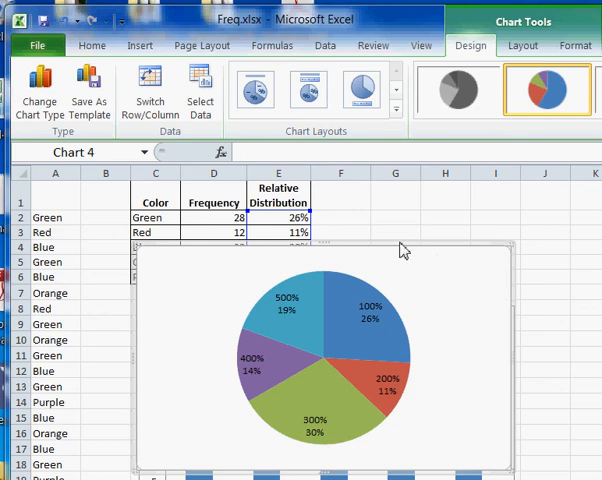
{"action": "mouse_move", "coordinate": [400, 248]}
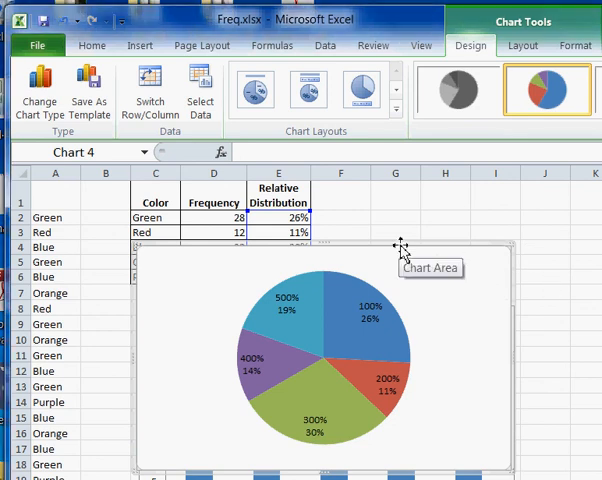
{"action": "mouse_move", "coordinate": [402, 248]}
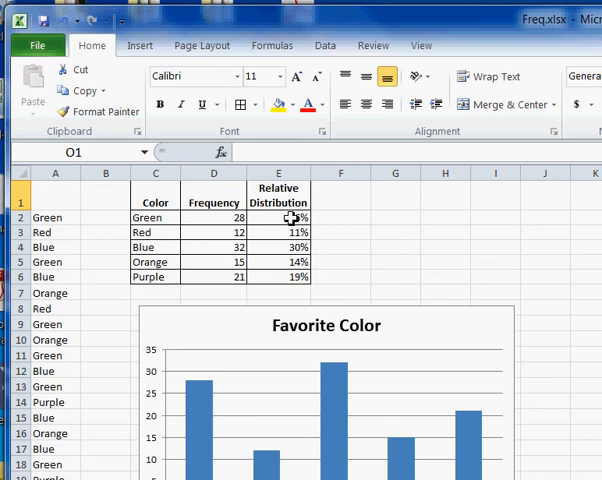
- Insert a new 2-D pie chart from the E2:E6 relative distribution percentages
{"action": "left_click_drag", "start_coordinate": [280, 216], "coordinate": [280, 276]}
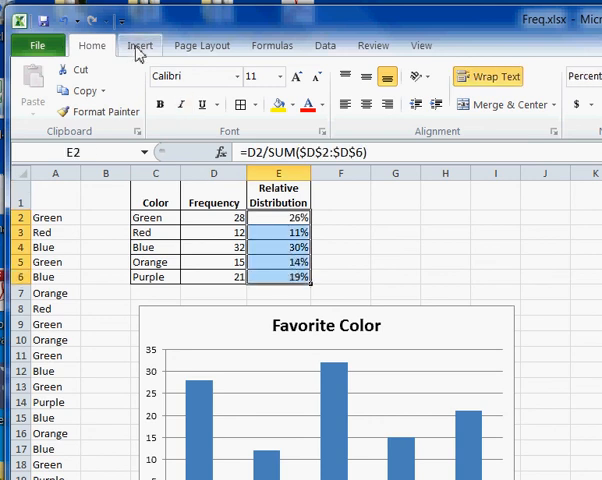
{"action": "left_click", "coordinate": [140, 44]}
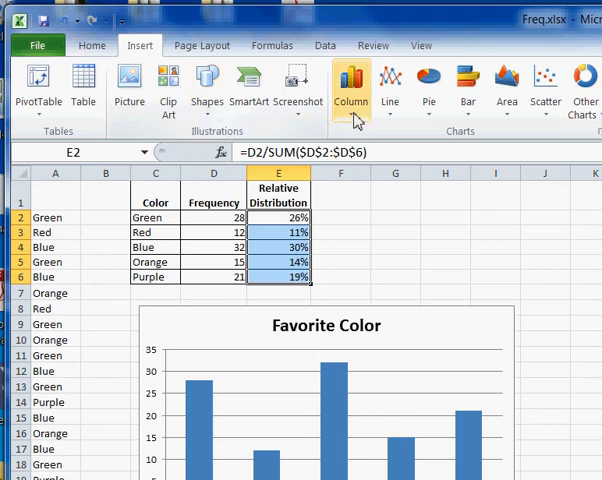
{"action": "left_click", "coordinate": [428, 80]}
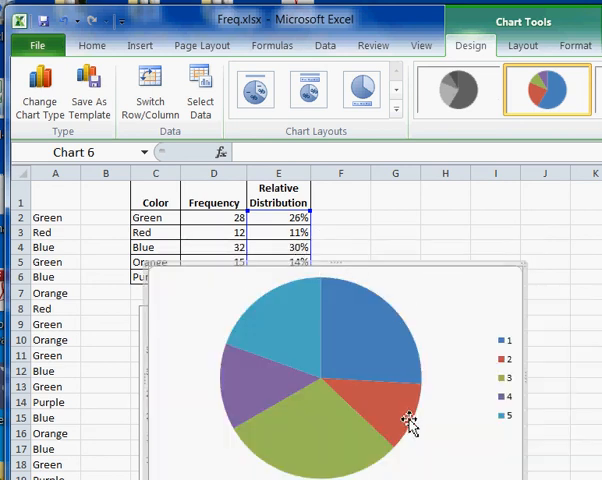
{"action": "mouse_move", "coordinate": [436, 280]}
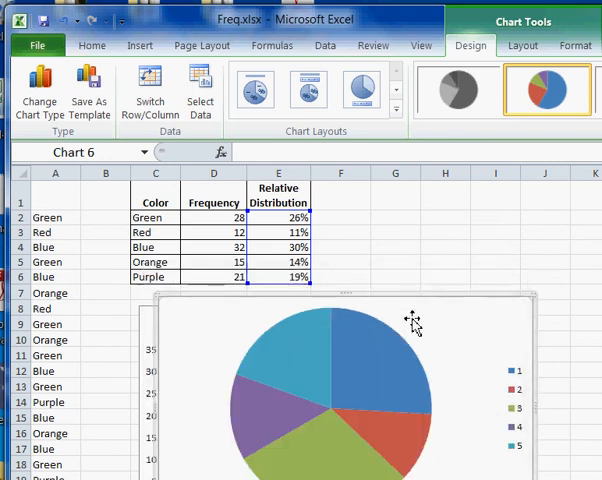
- Set the pie chart's category labels to the color names in C2:C6 via Select Data
{"action": "right_click", "coordinate": [412, 324]}
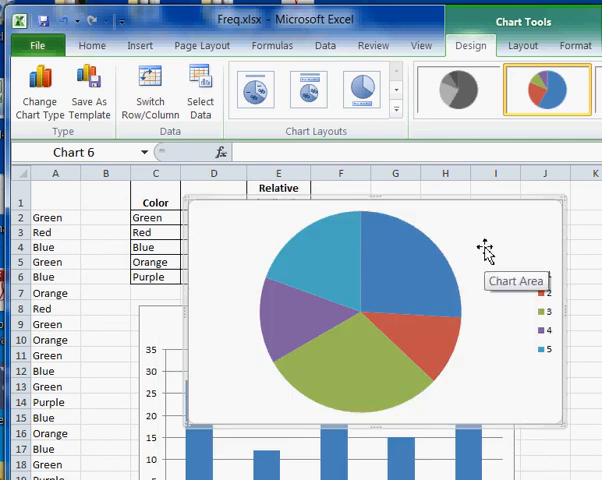
{"action": "right_click", "coordinate": [484, 250]}
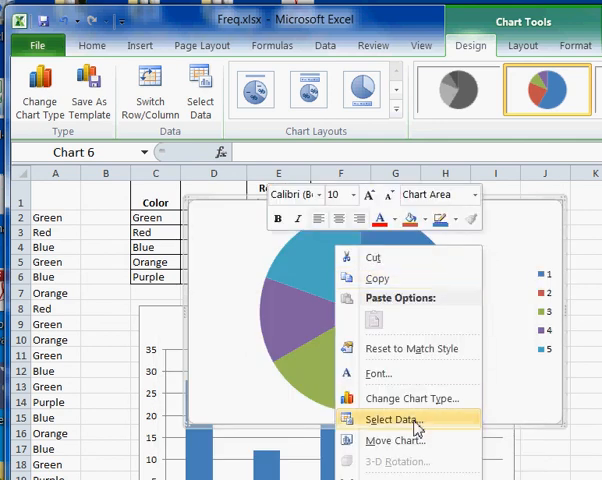
{"action": "left_click", "coordinate": [388, 420]}
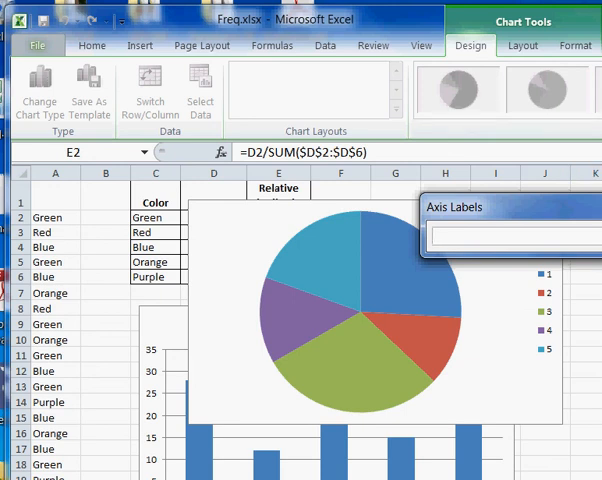
{"action": "left_click", "coordinate": [208, 216]}
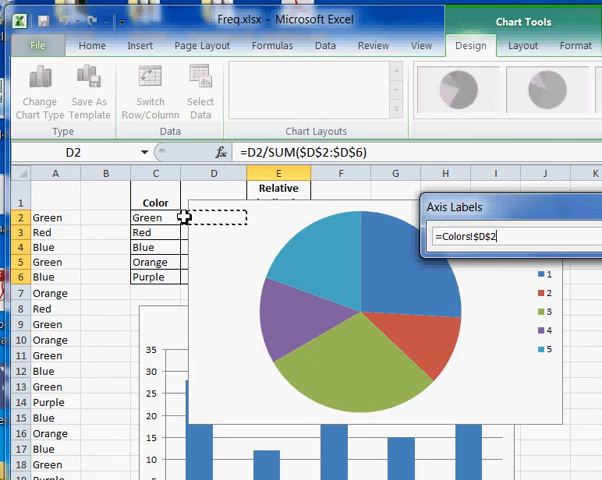
{"action": "left_click_drag", "start_coordinate": [190, 216], "coordinate": [190, 244]}
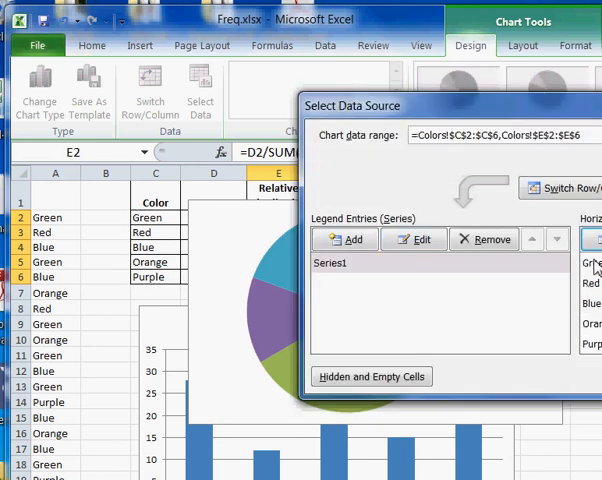
{"action": "mouse_move", "coordinate": [372, 288]}
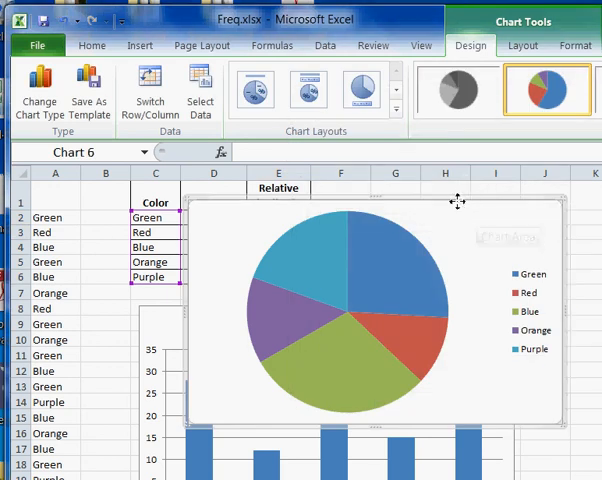
- Apply a ready-made chart layout showing a title, top color-name legend and percentage slice labels
{"action": "left_click", "coordinate": [360, 90]}
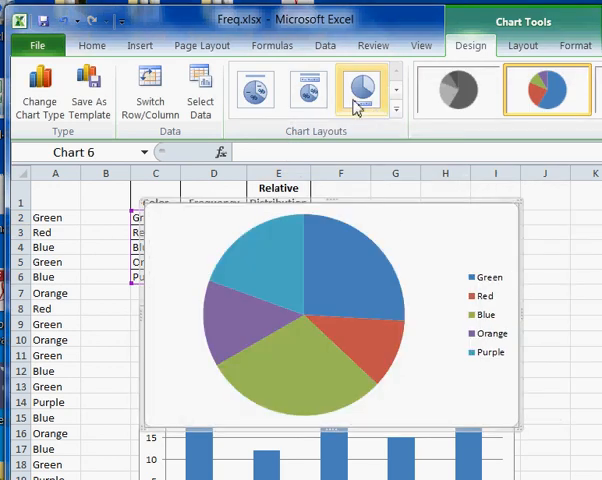
{"action": "left_click", "coordinate": [254, 90]}
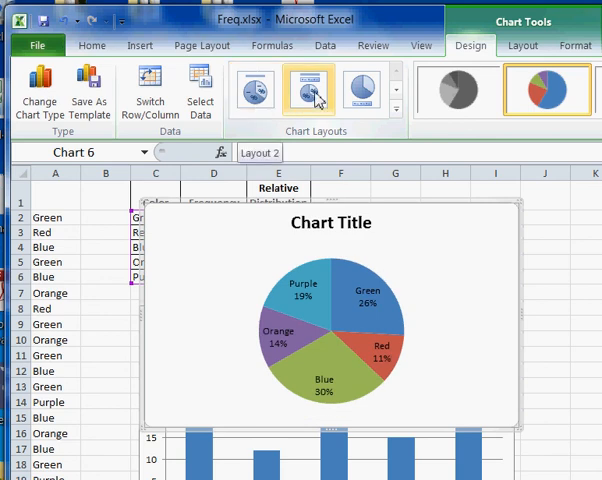
{"action": "left_click", "coordinate": [312, 90]}
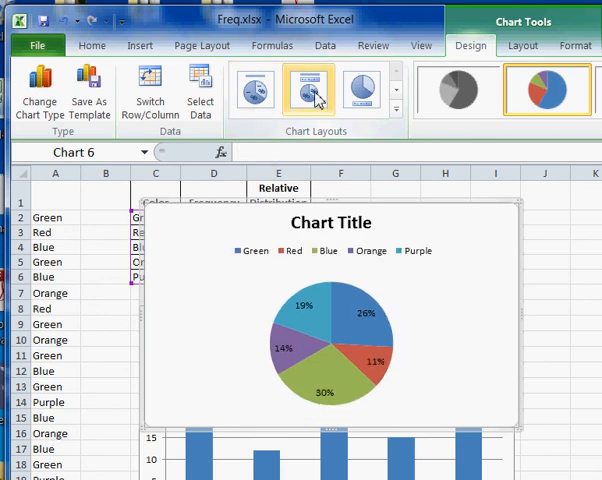
{"action": "mouse_move", "coordinate": [432, 408]}
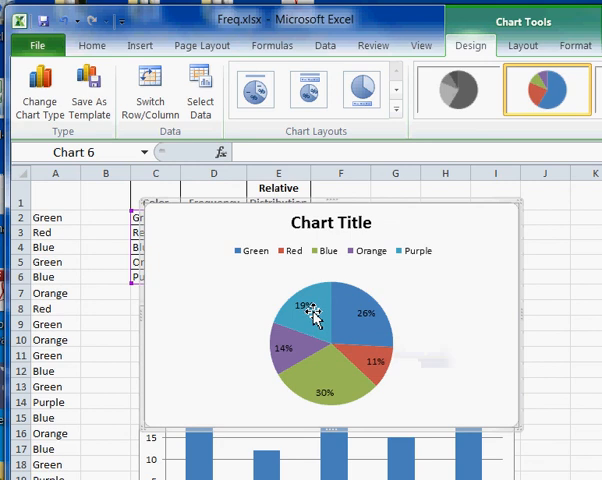
{"action": "mouse_move", "coordinate": [324, 360]}
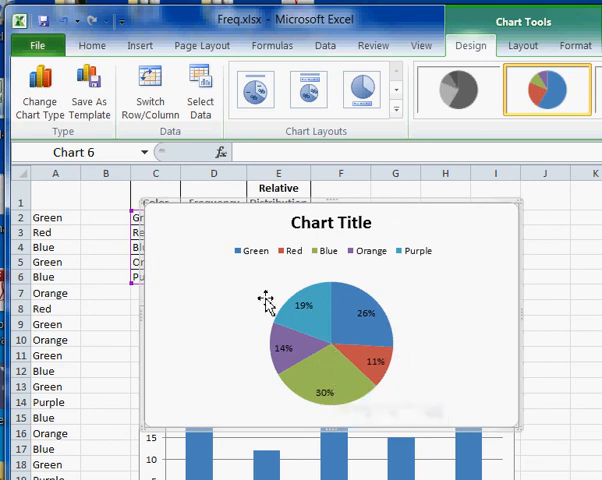
{"action": "mouse_move", "coordinate": [252, 252]}
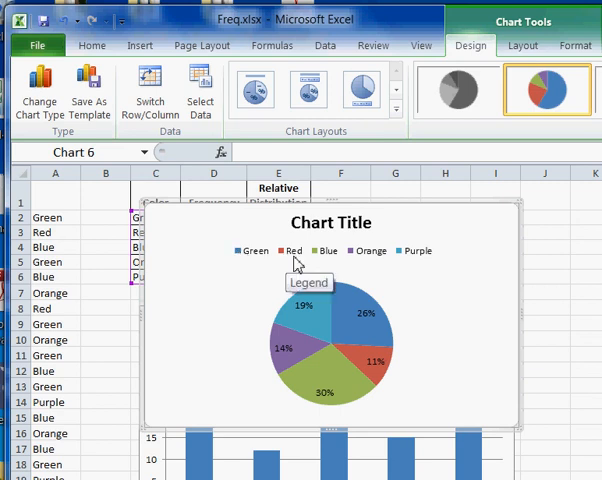
{"action": "mouse_move", "coordinate": [330, 262]}
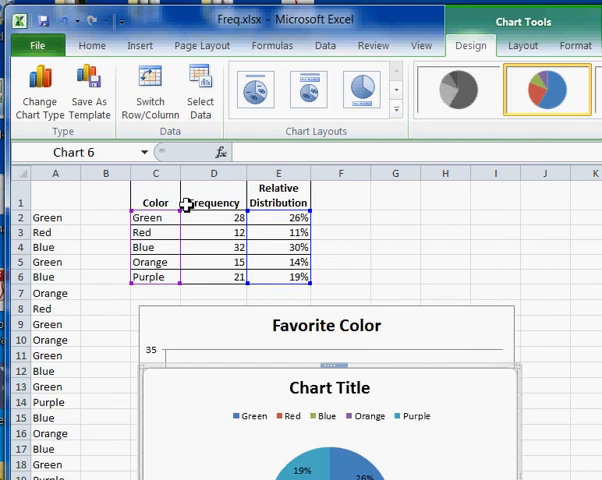
{"action": "mouse_move", "coordinate": [224, 232]}
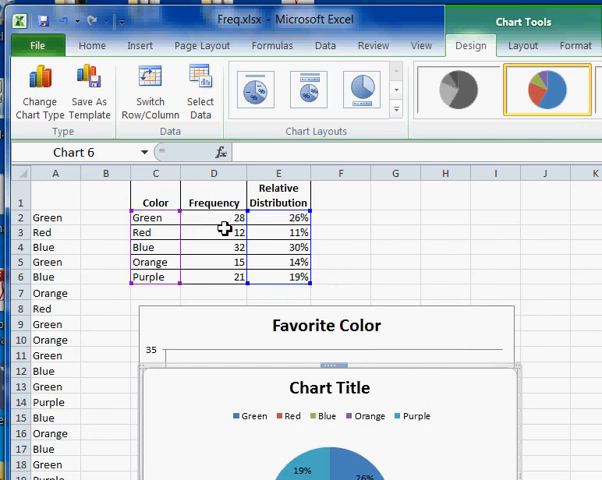